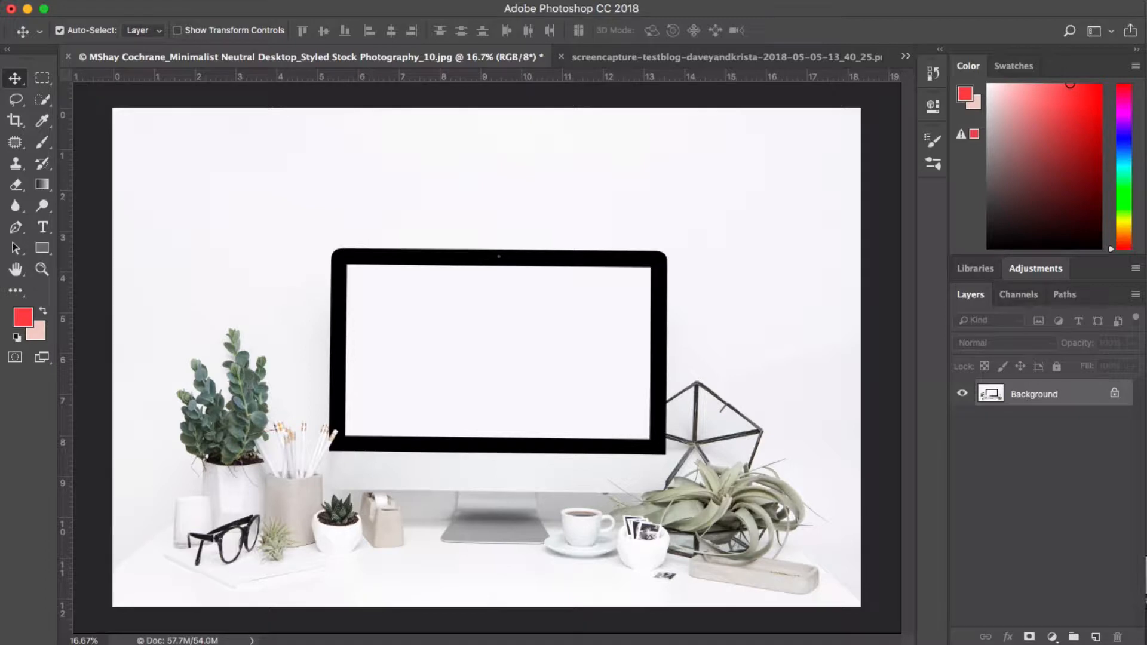
{"action": "mouse_move", "coordinate": [839, 573]}
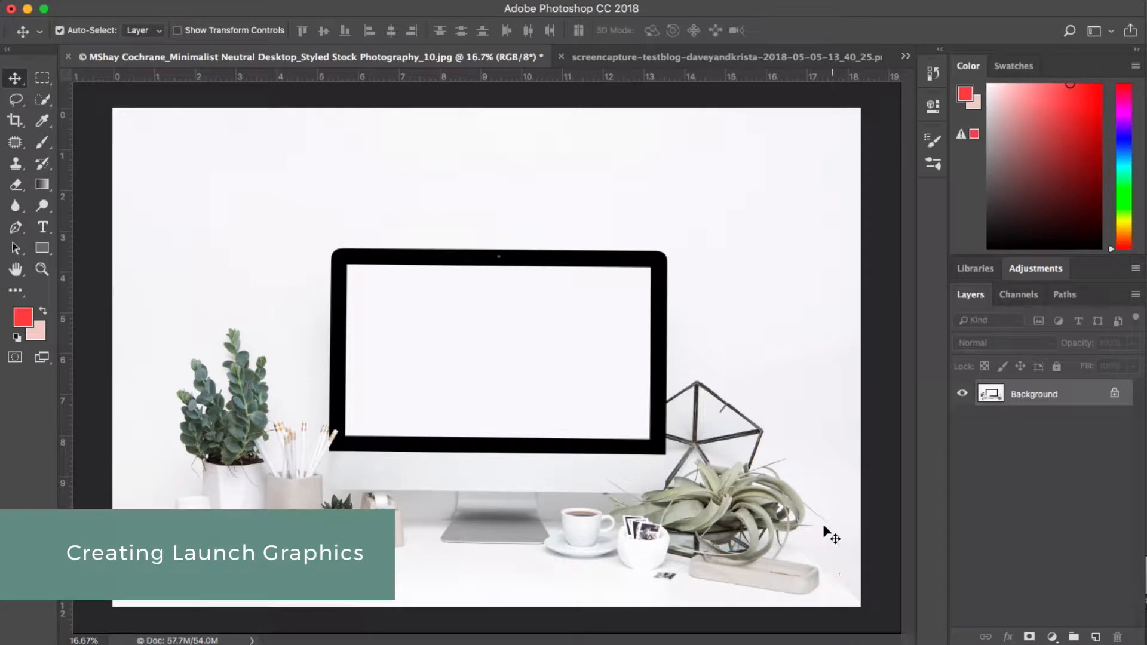
{"action": "mouse_move", "coordinate": [384, 620]}
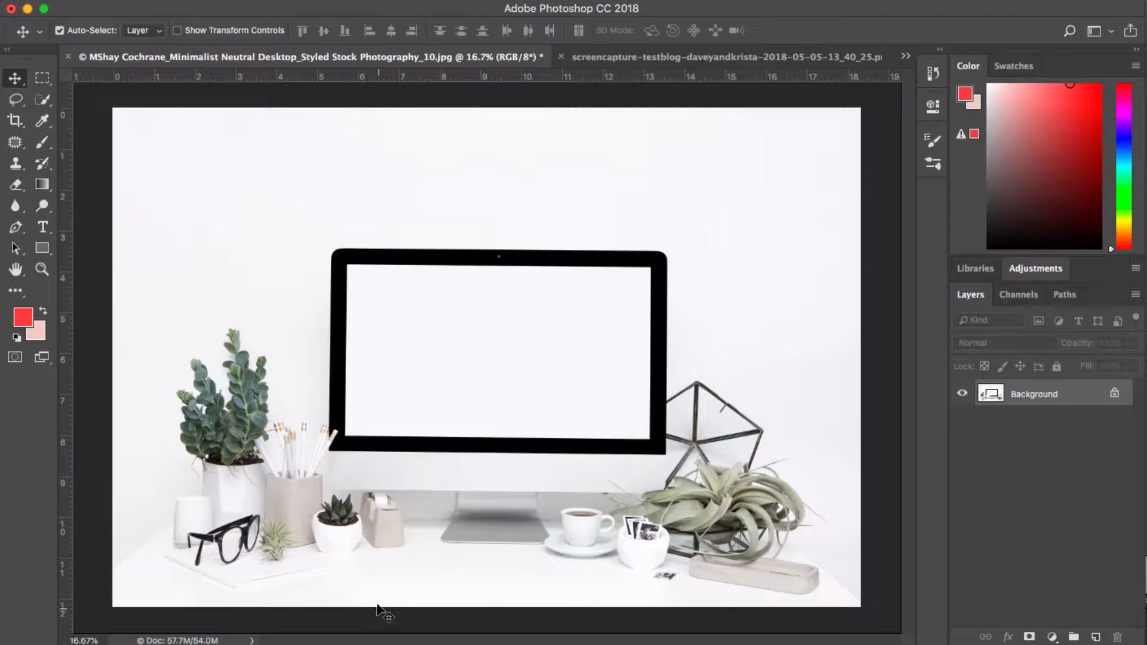
{"action": "mouse_move", "coordinate": [350, 467]}
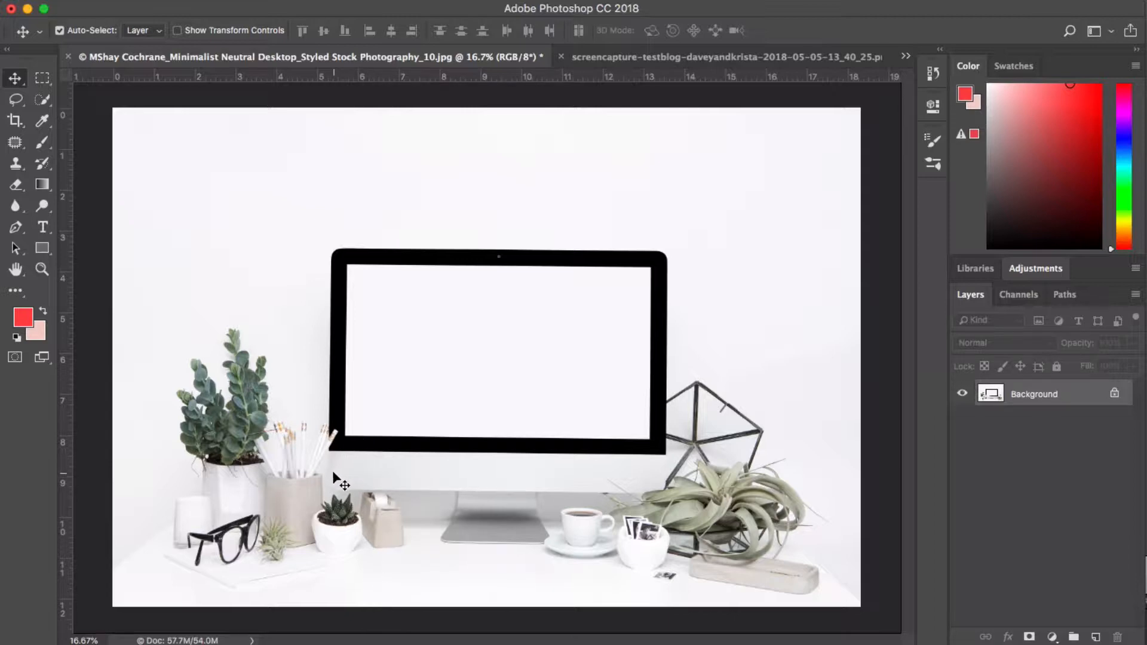
{"action": "mouse_move", "coordinate": [337, 486]}
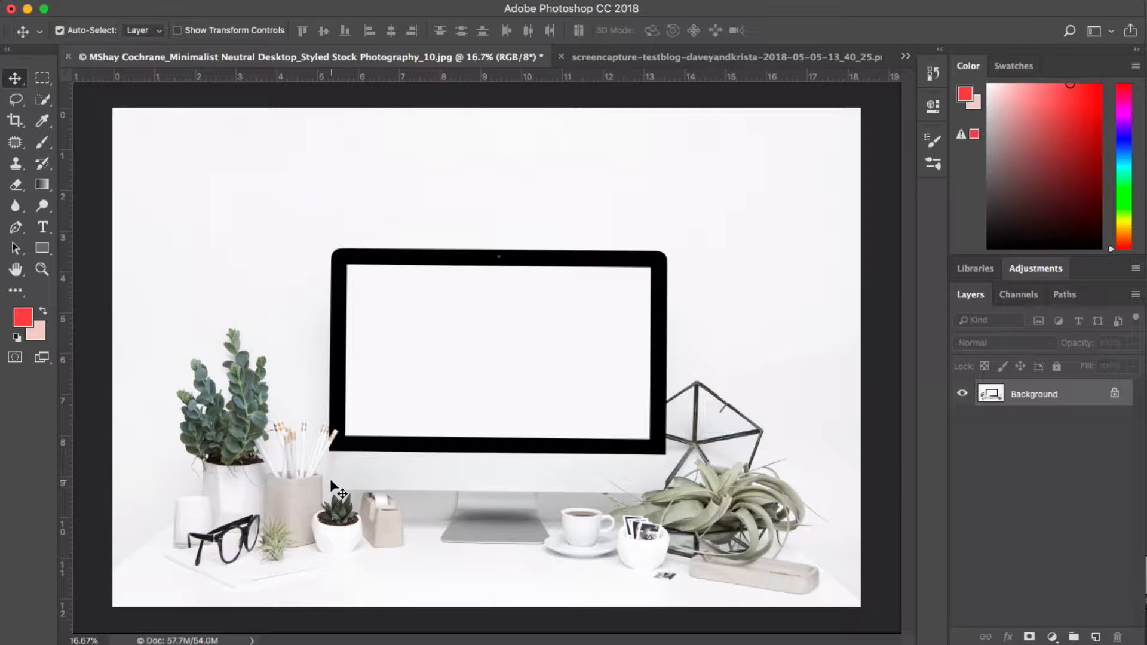
{"action": "mouse_move", "coordinate": [513, 276]}
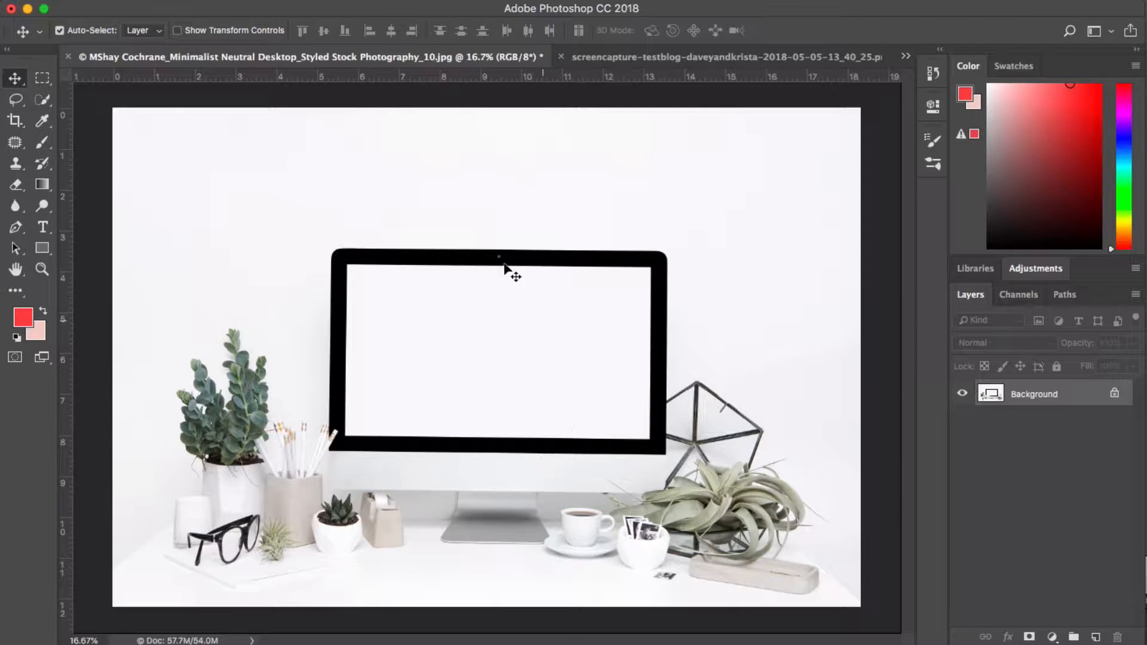
{"action": "mouse_move", "coordinate": [745, 547]}
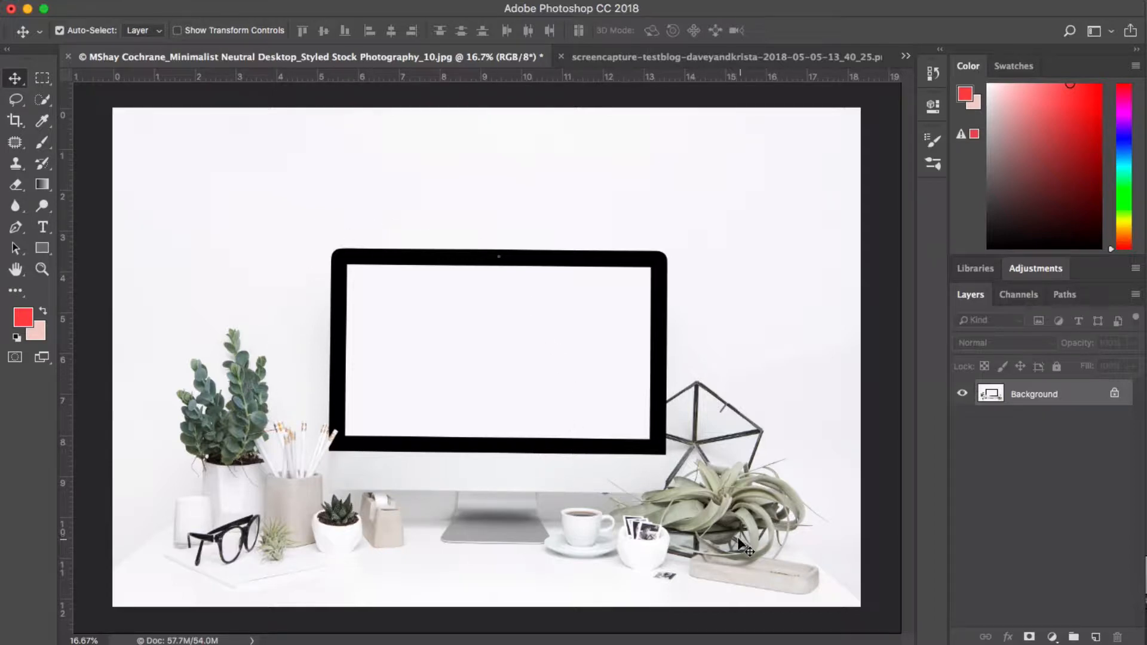
{"action": "mouse_move", "coordinate": [735, 541]}
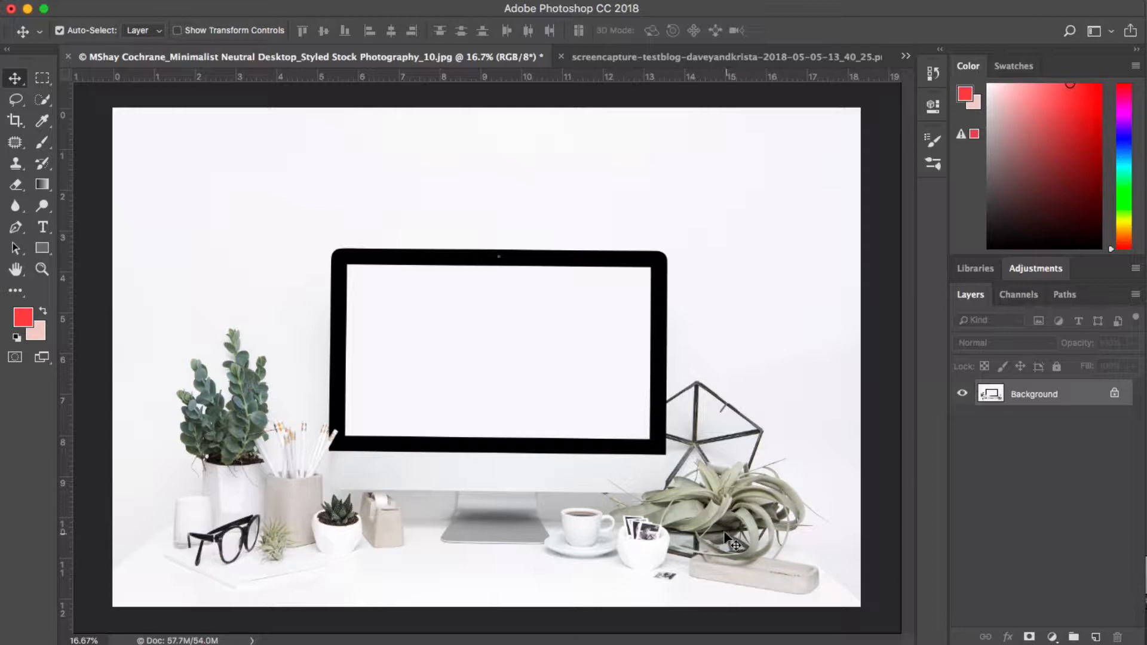
{"action": "mouse_move", "coordinate": [694, 515]}
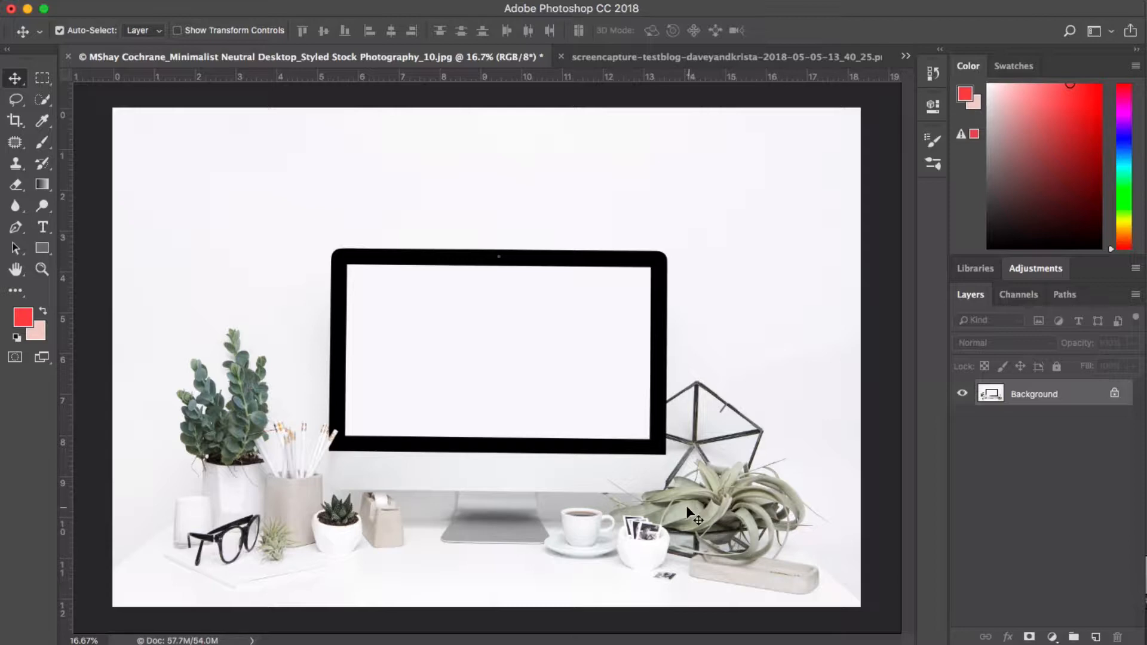
{"action": "mouse_move", "coordinate": [658, 503]}
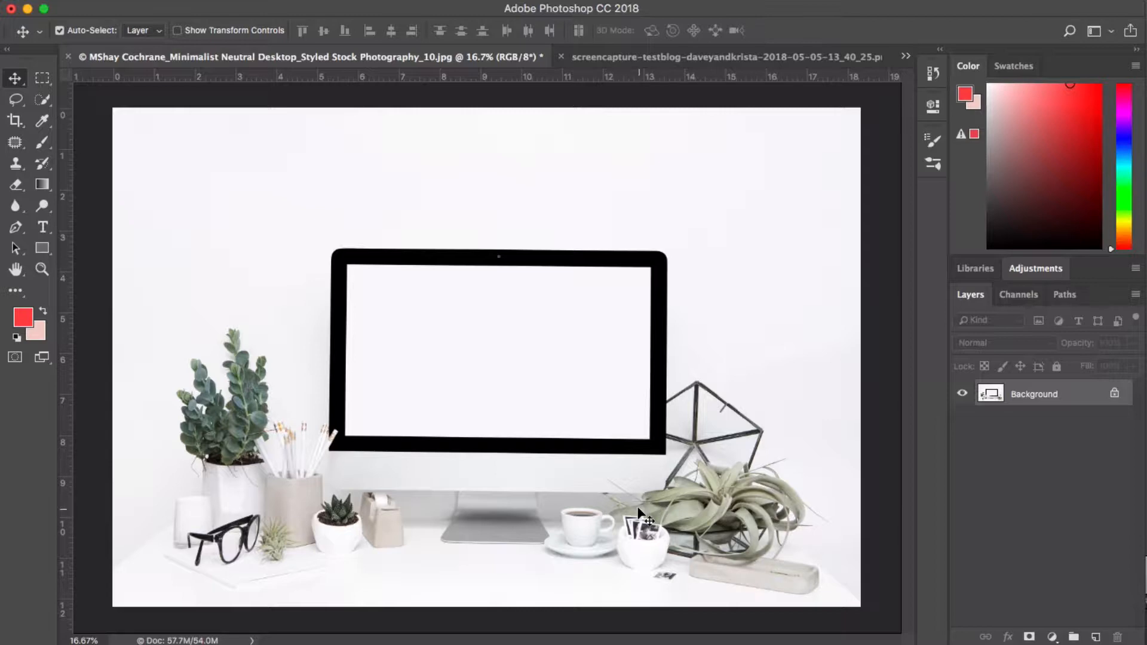
{"action": "mouse_move", "coordinate": [686, 60]}
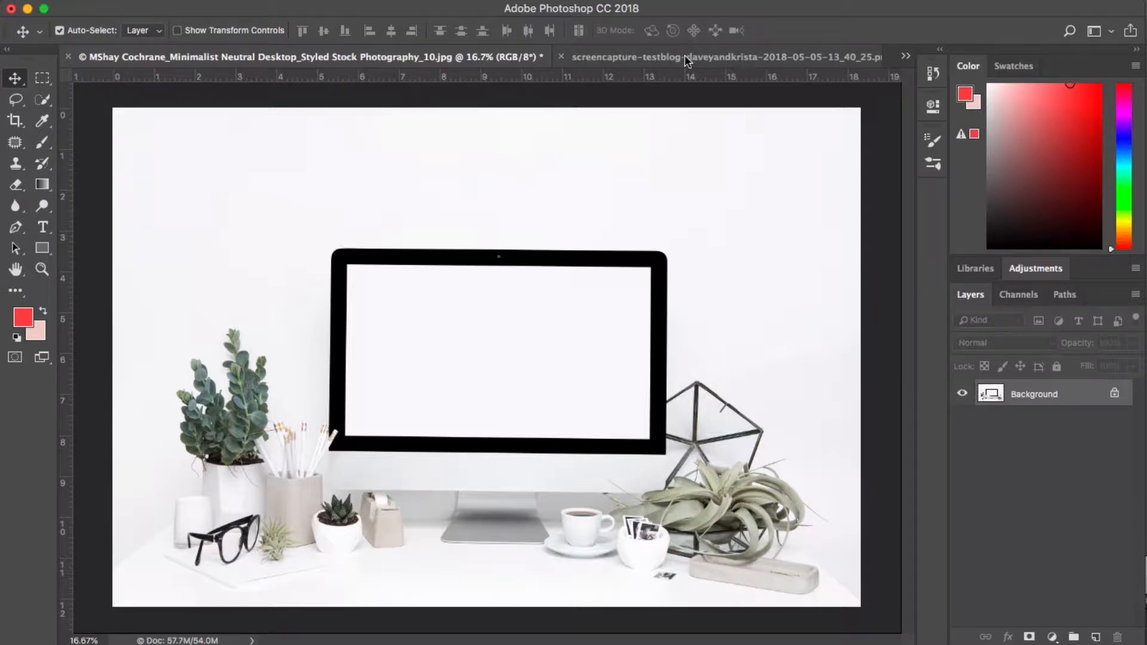
Step: Select all of the website screenshot, copy it, and return to the desk photo document
{"action": "left_click", "coordinate": [725, 56]}
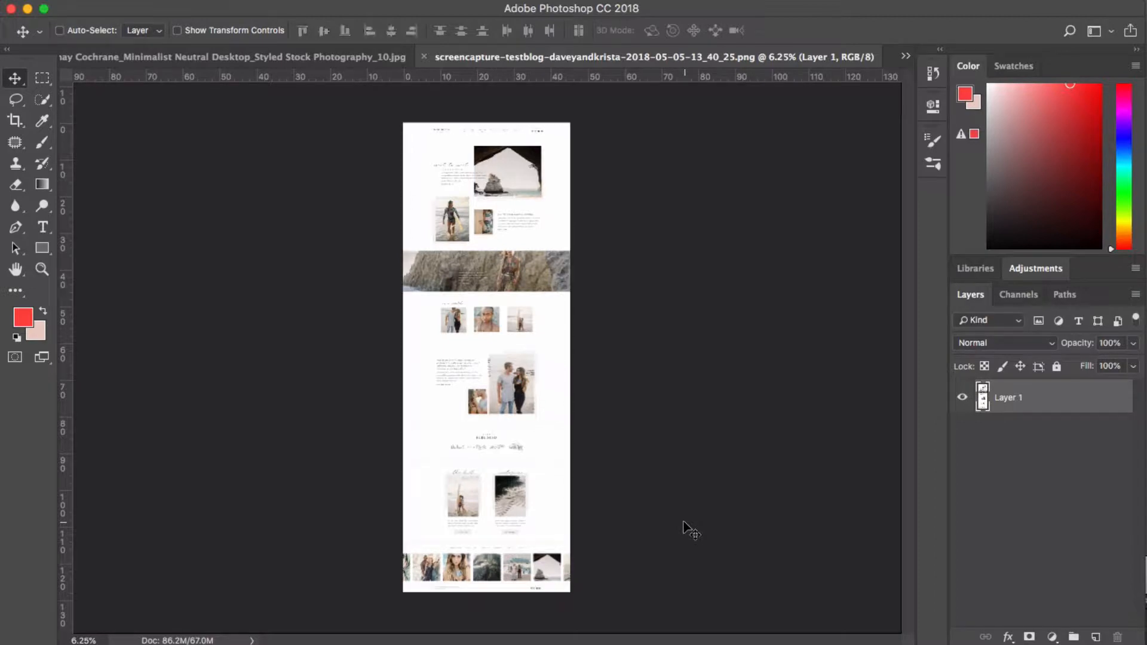
{"action": "left_click", "coordinate": [60, 30]}
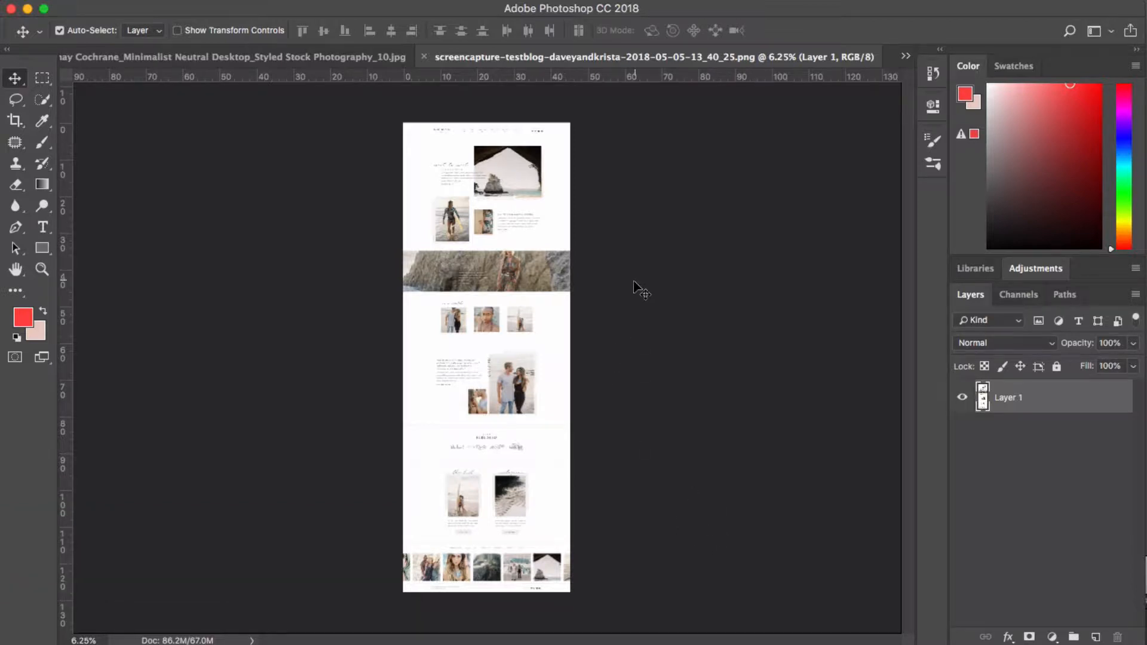
{"action": "mouse_move", "coordinate": [638, 298]}
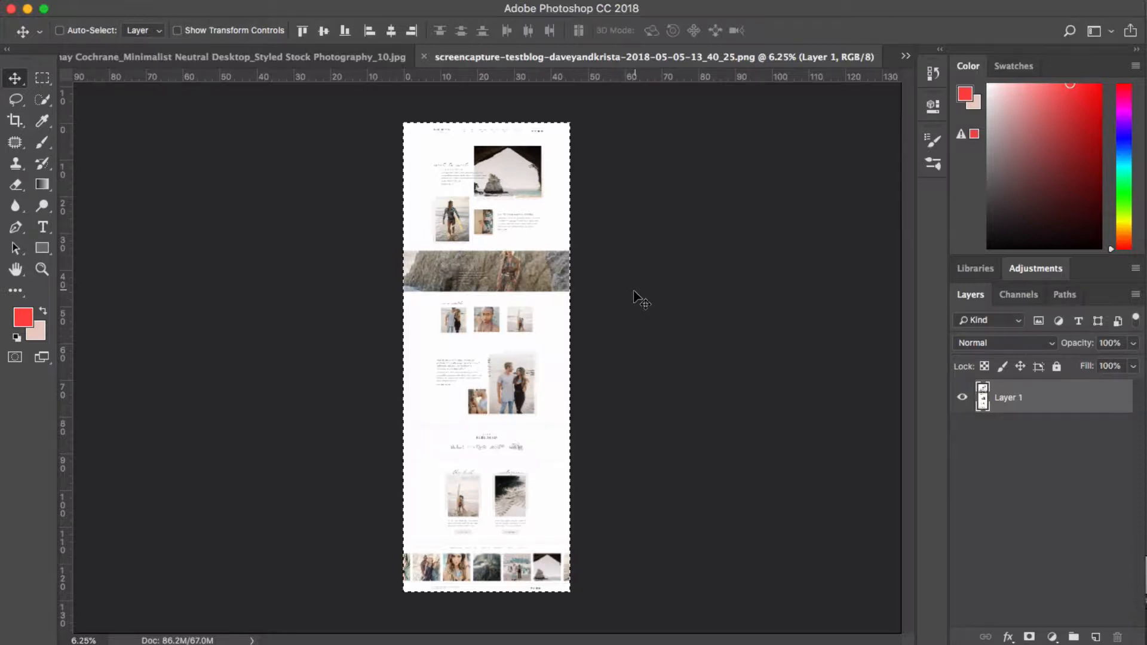
{"action": "key", "text": "cmd+a"}
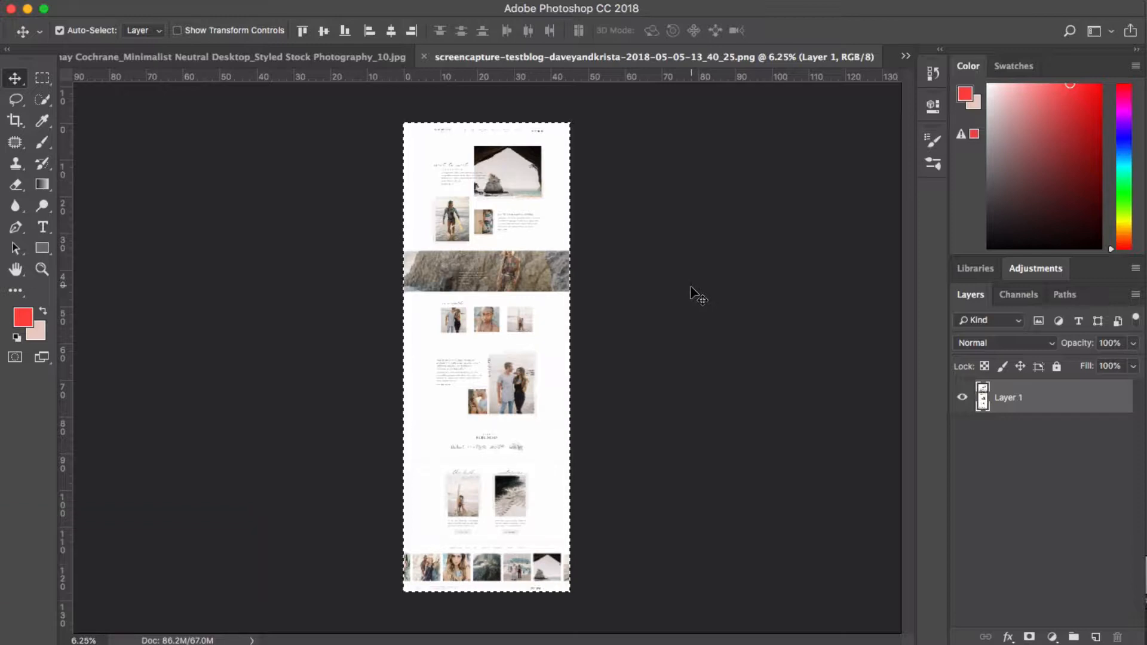
{"action": "key", "text": "cmd+c"}
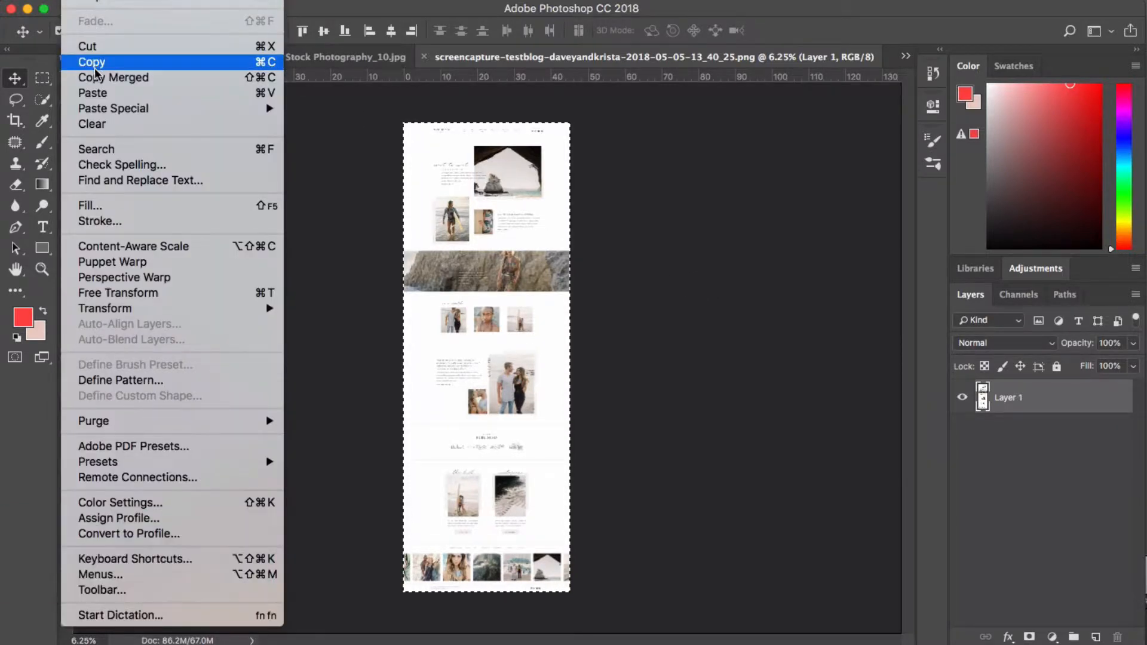
{"action": "left_click", "coordinate": [92, 61]}
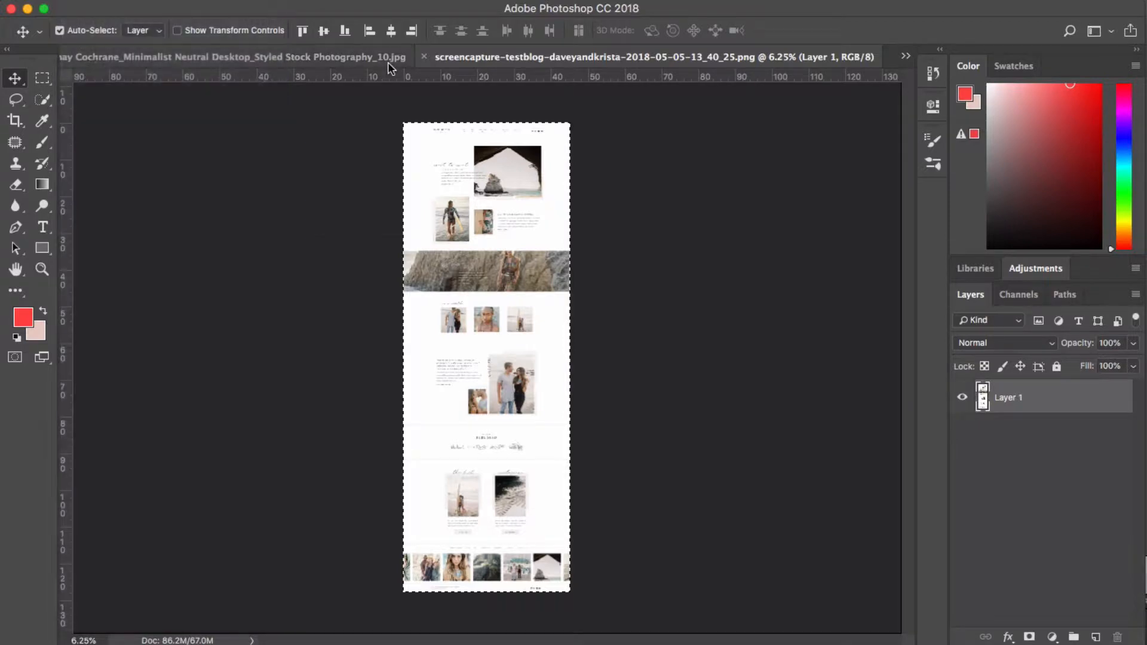
{"action": "left_click", "coordinate": [220, 57]}
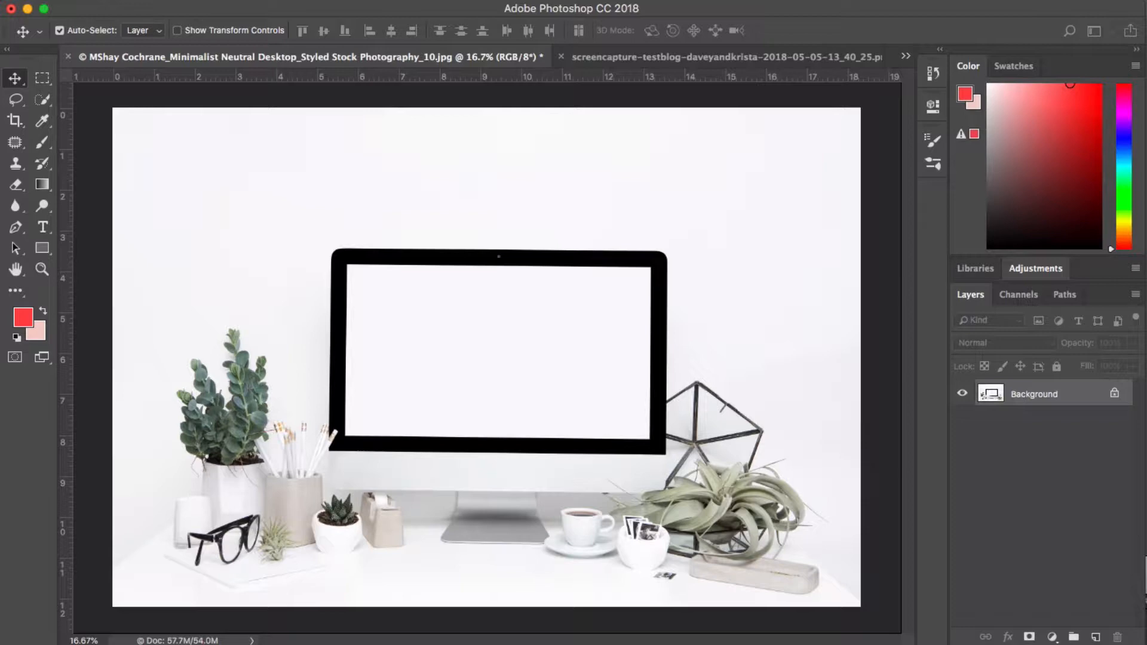
Step: Paste the screenshot as Layer 1 in the desk photo and hide that layer
{"action": "key", "text": "cmd+v"}
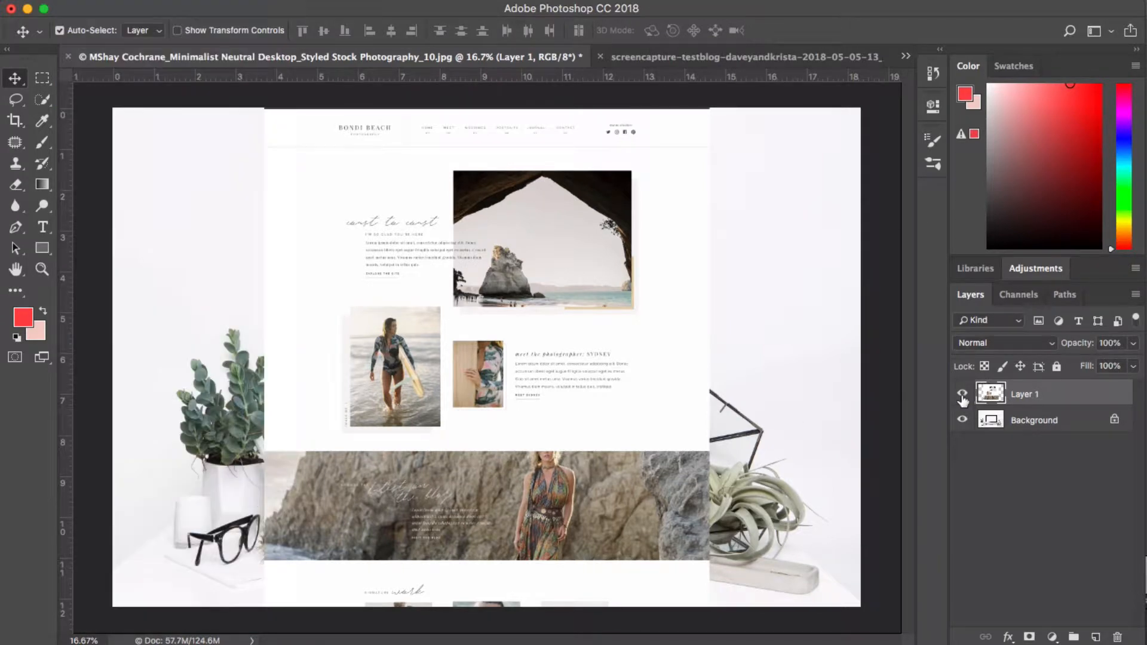
{"action": "left_click", "coordinate": [964, 395]}
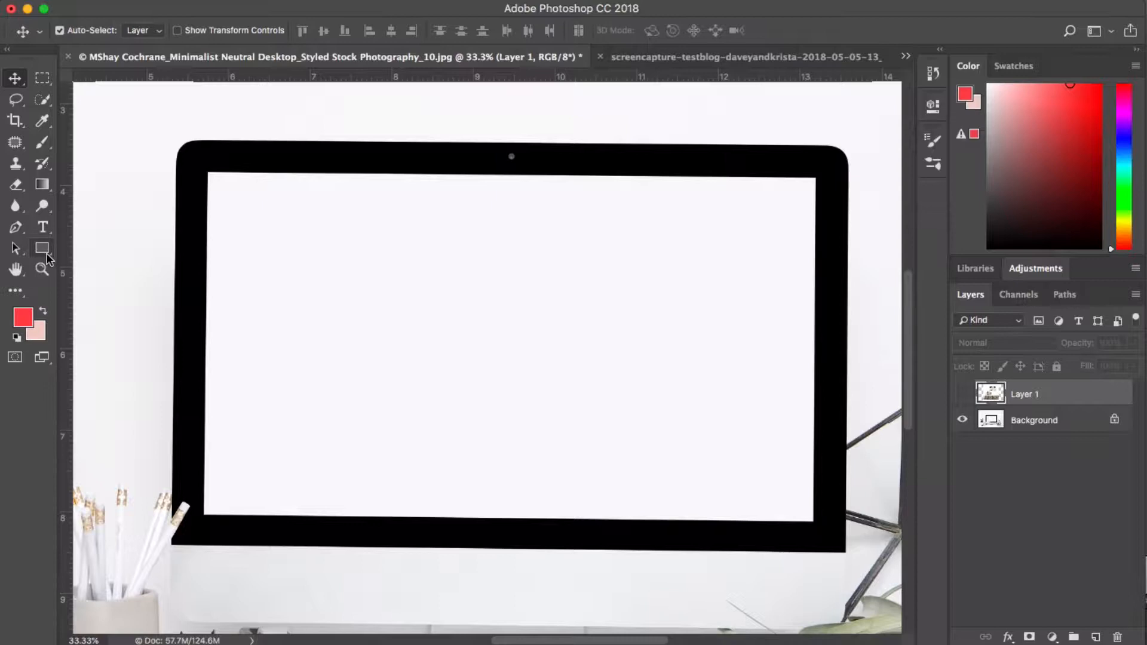
Step: Draw a 65%-opacity red rectangle shape over the monitor's white screen area
{"action": "left_click", "coordinate": [42, 248]}
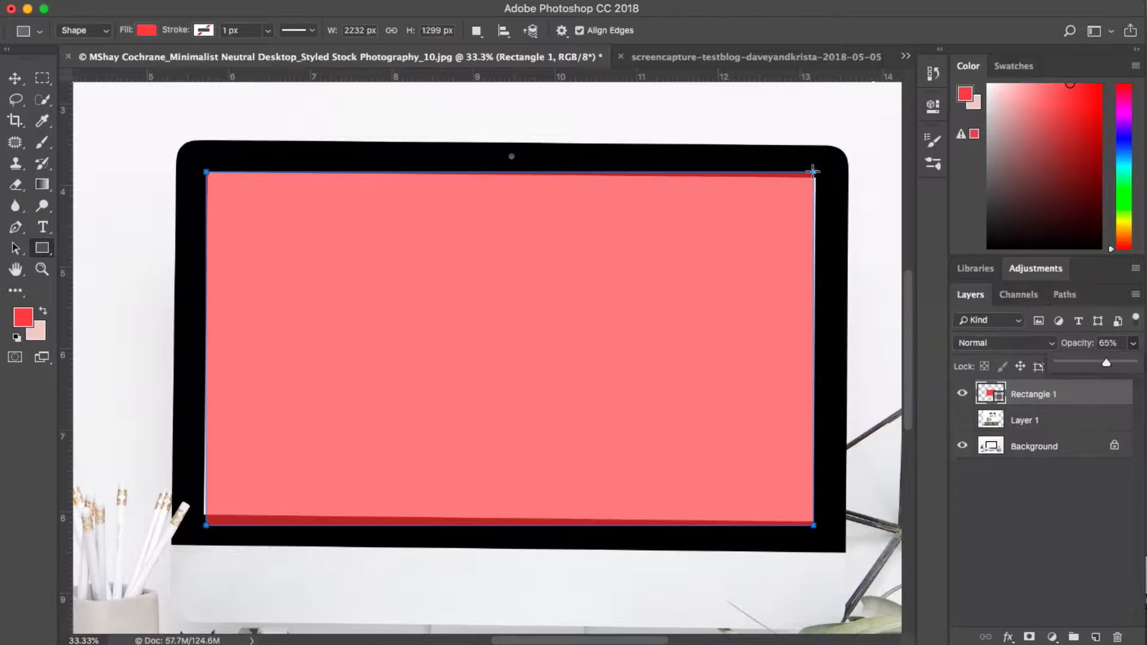
{"action": "mouse_move", "coordinate": [813, 578]}
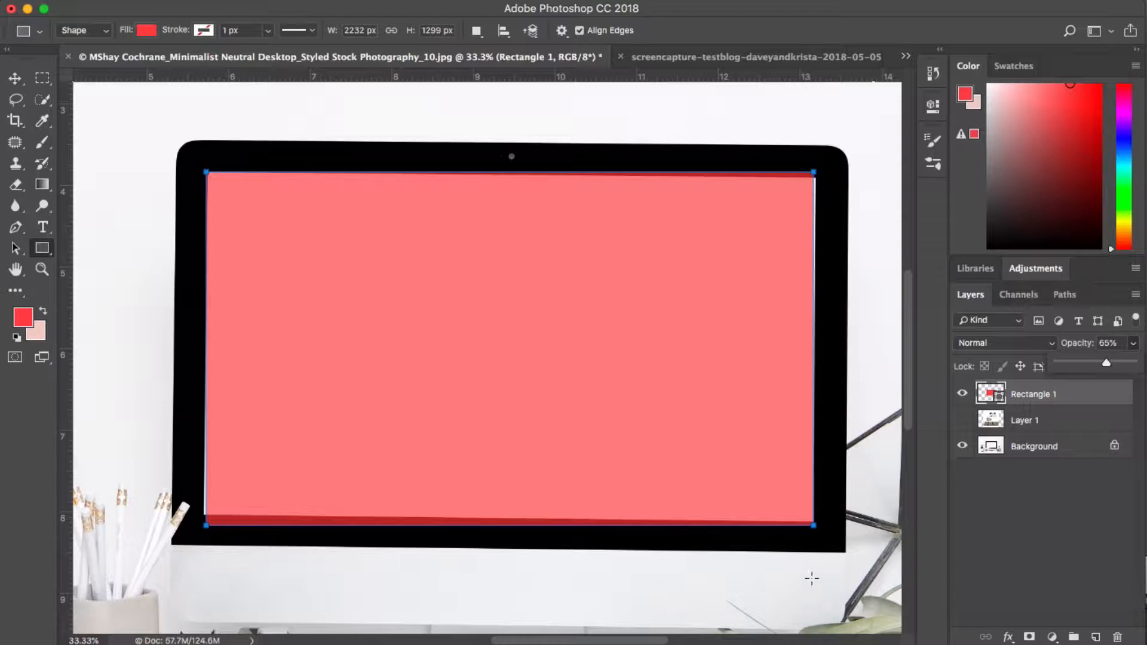
{"action": "mouse_move", "coordinate": [208, 520]}
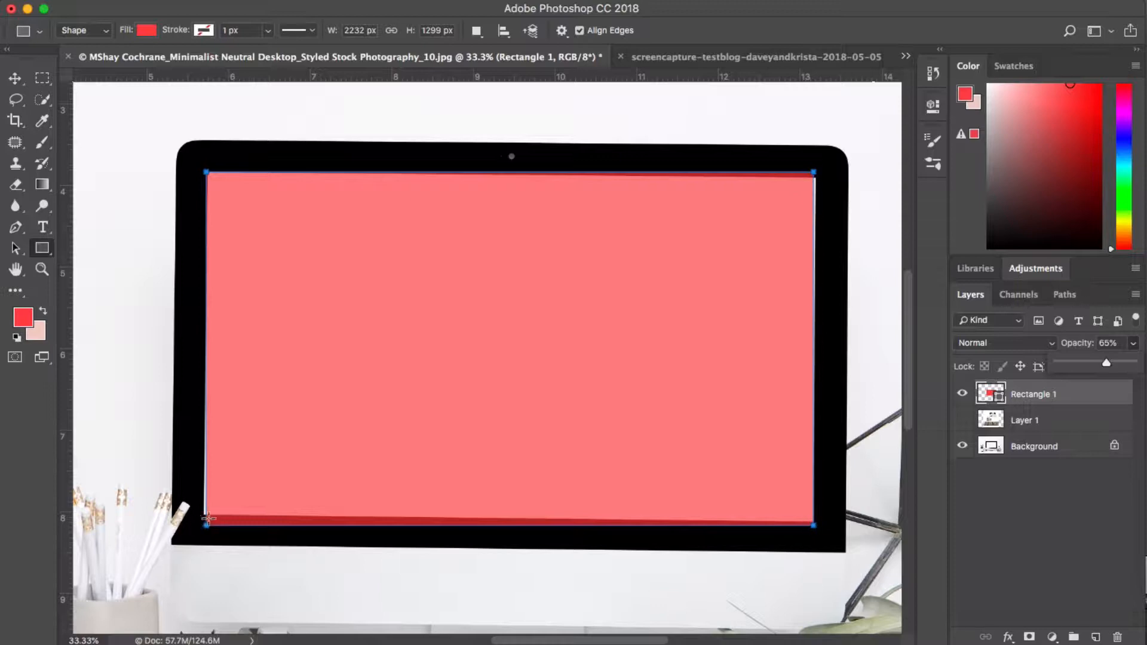
{"action": "mouse_move", "coordinate": [305, 451]}
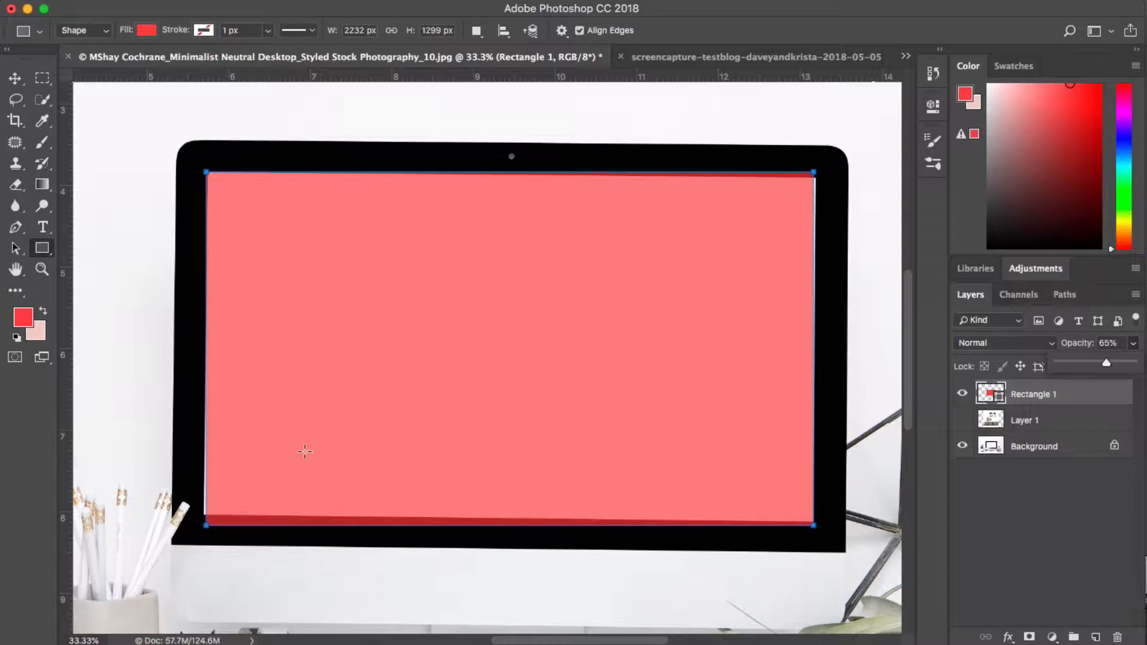
{"action": "left_click", "coordinate": [15, 79]}
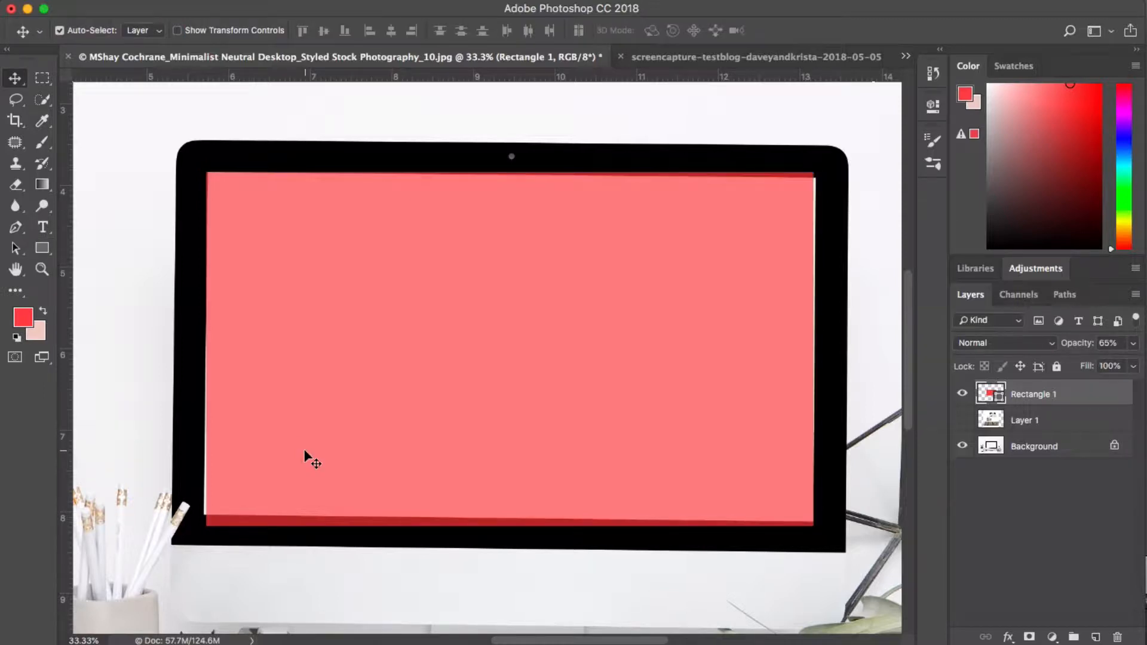
Step: Free Transform the red rectangle to fit the screen edges inside the black bezel
{"action": "key", "text": "cmd+t"}
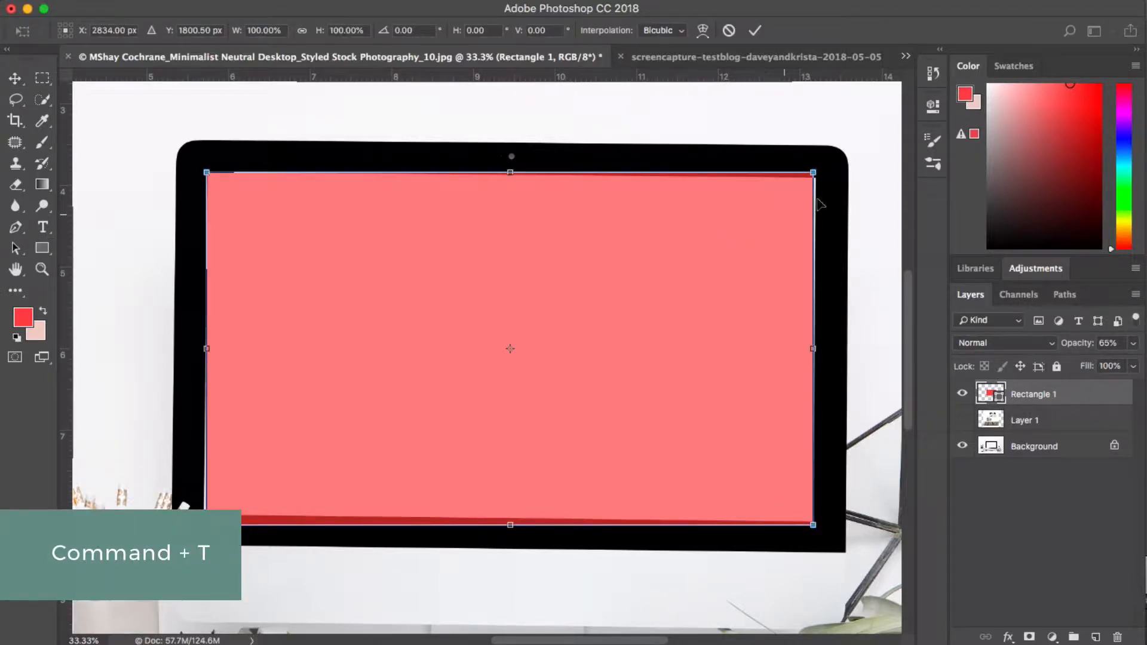
{"action": "mouse_move", "coordinate": [818, 182]}
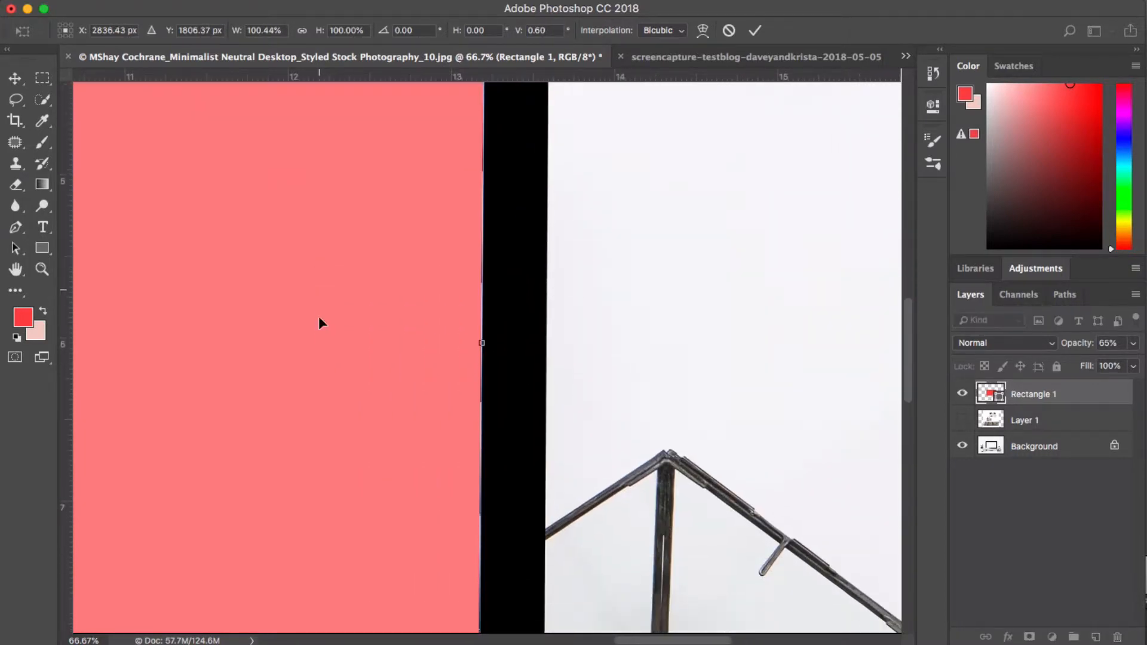
{"action": "scroll", "scroll_direction": "down", "scroll_amount": 3}
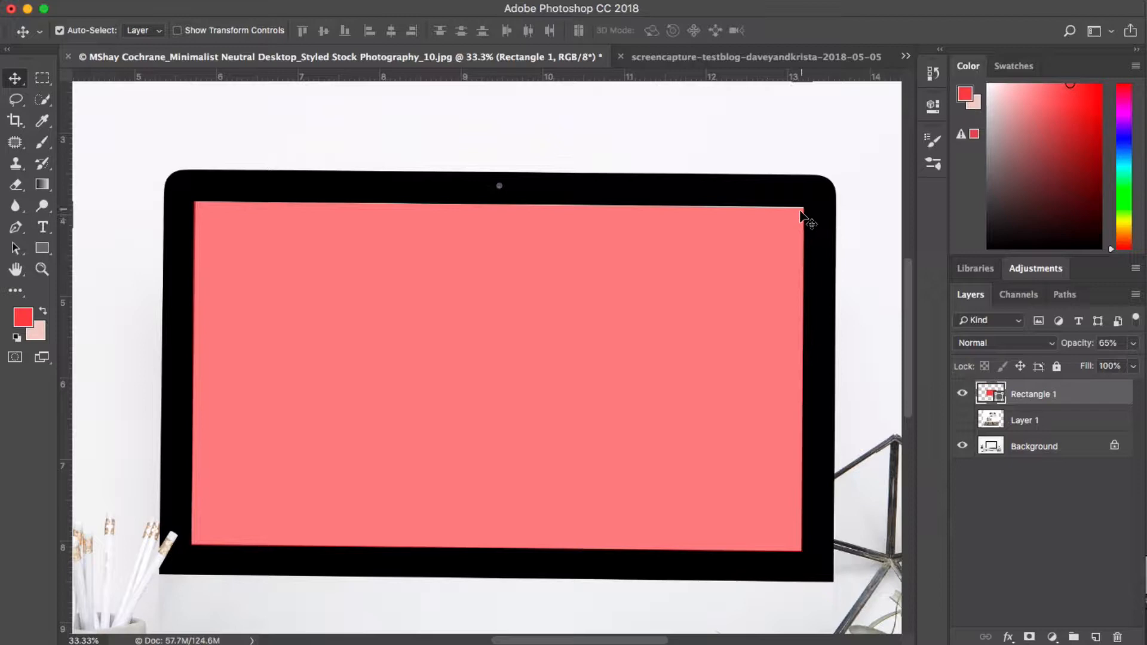
{"action": "mouse_move", "coordinate": [534, 233]}
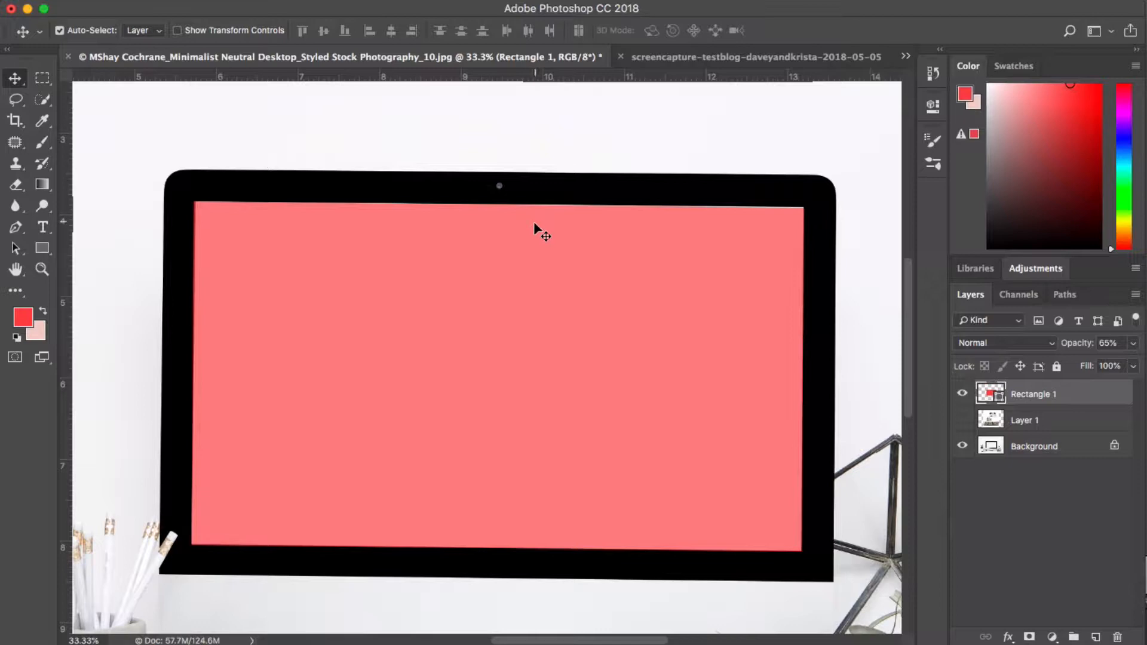
Step: Nudge the rectangle's edges outward with Free Transform so it sits flush with the bezel
{"action": "key", "text": "cmd+t"}
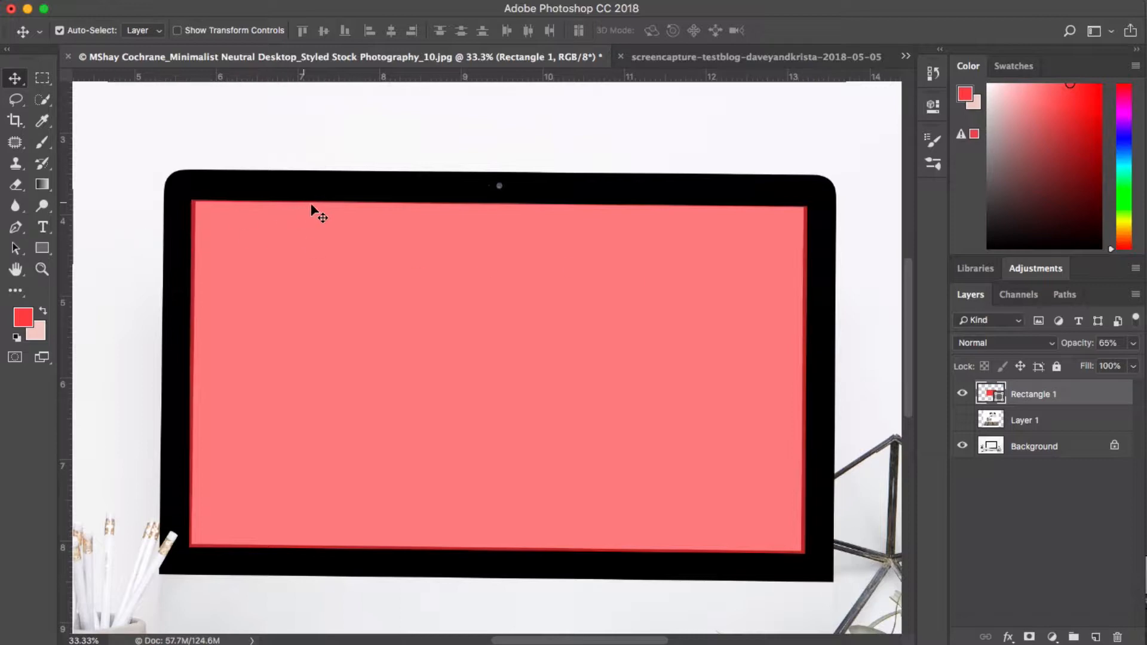
{"action": "mouse_move", "coordinate": [816, 545]}
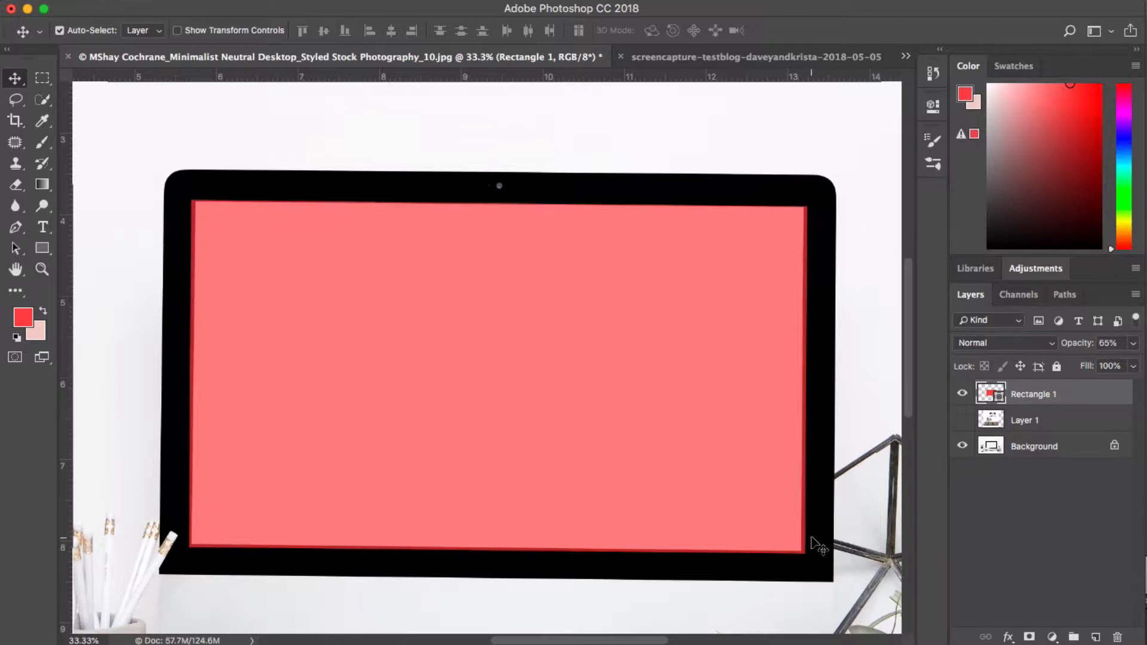
{"action": "mouse_move", "coordinate": [276, 187]}
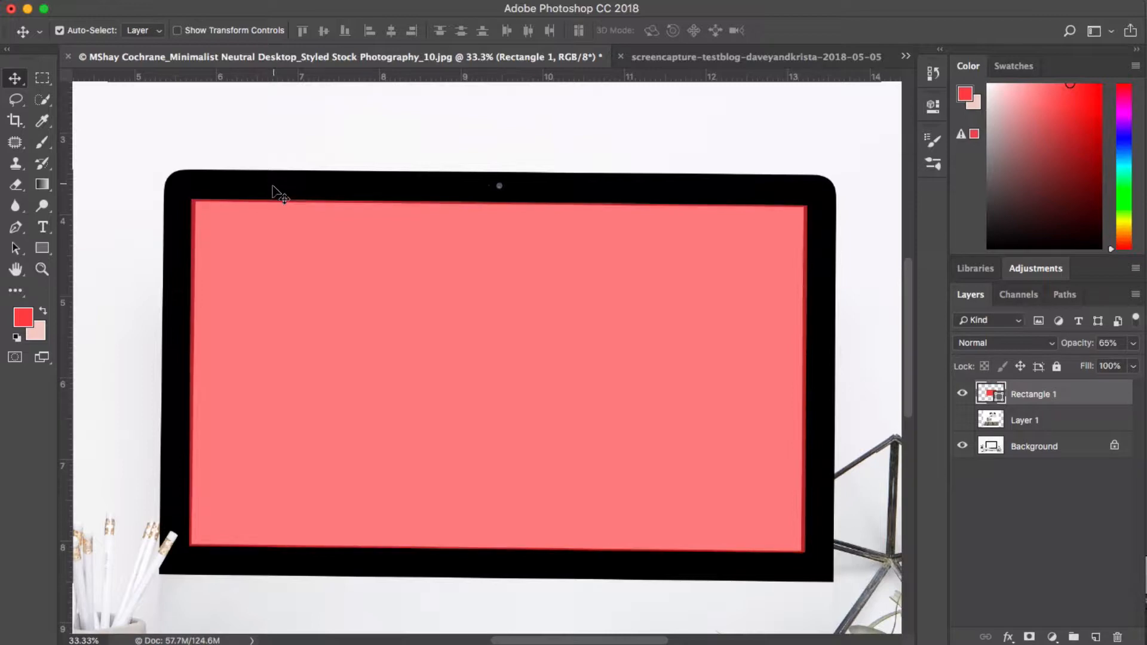
{"action": "mouse_move", "coordinate": [1140, 425]}
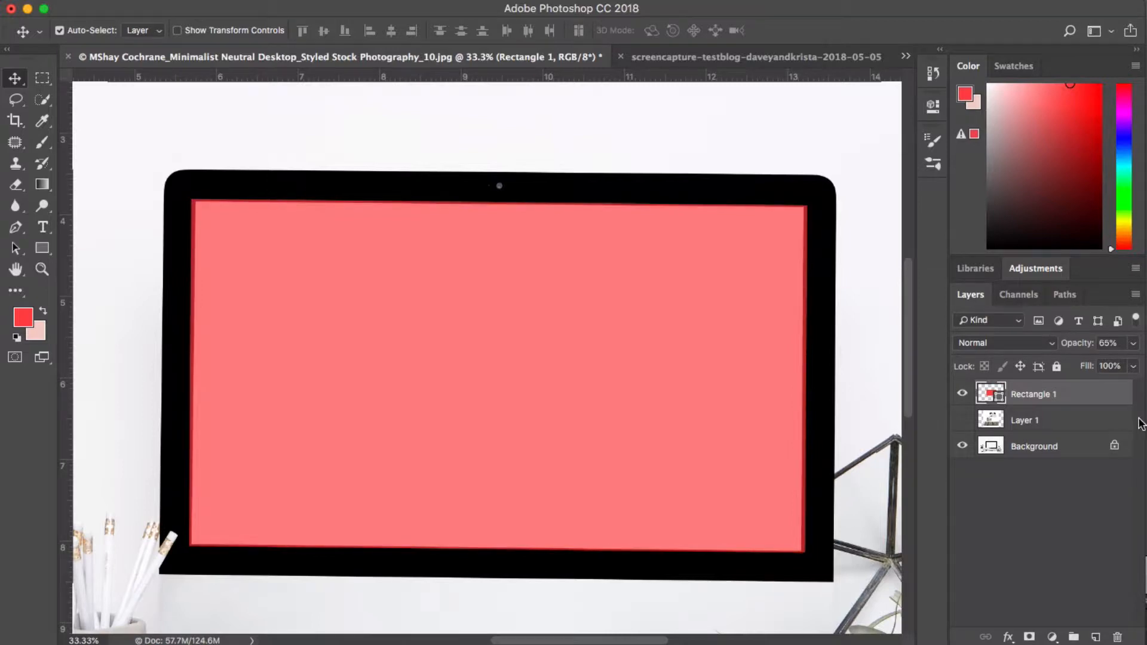
Step: Raise Rectangle 1's opacity to 100% and select the hidden screenshot layer
{"action": "left_click", "coordinate": [1135, 343]}
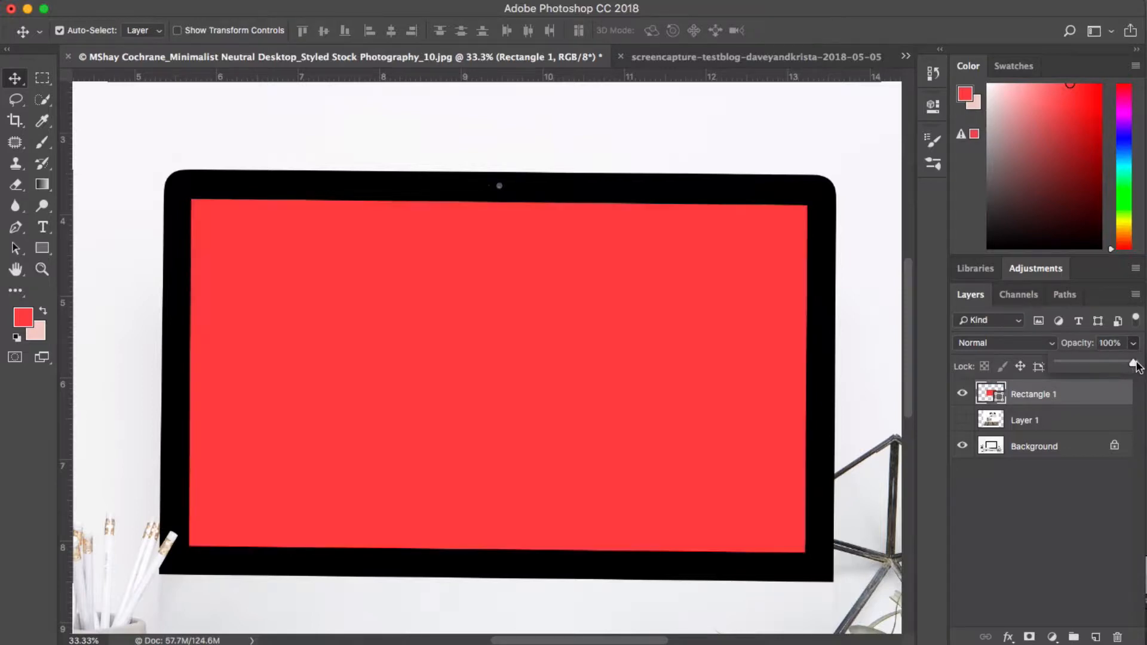
{"action": "left_click", "coordinate": [1025, 419]}
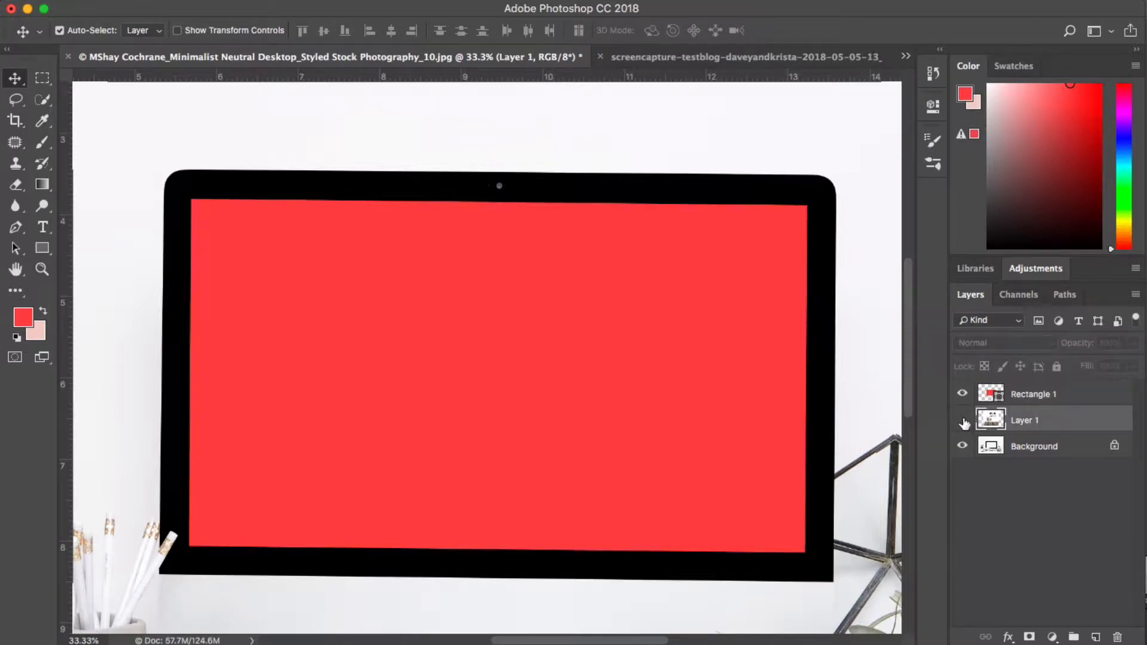
Step: Show Layer 1 above Rectangle 1 and clip it to the rectangle as a clipping mask
{"action": "left_click", "coordinate": [962, 419]}
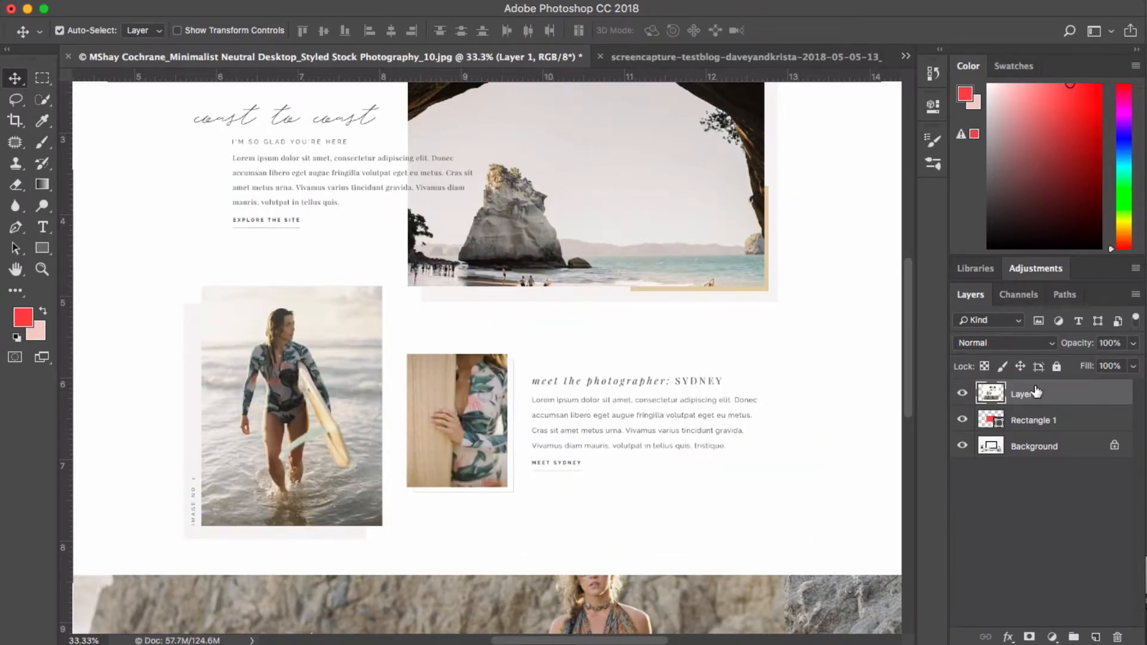
{"action": "mouse_move", "coordinate": [1017, 410]}
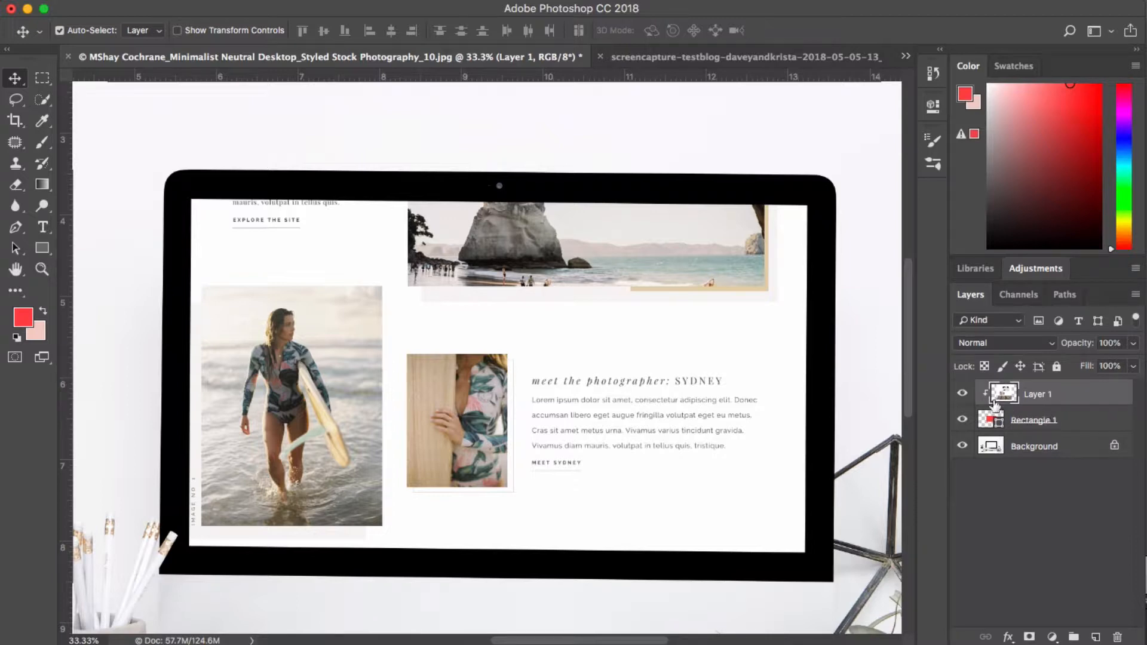
{"action": "mouse_move", "coordinate": [1012, 417]}
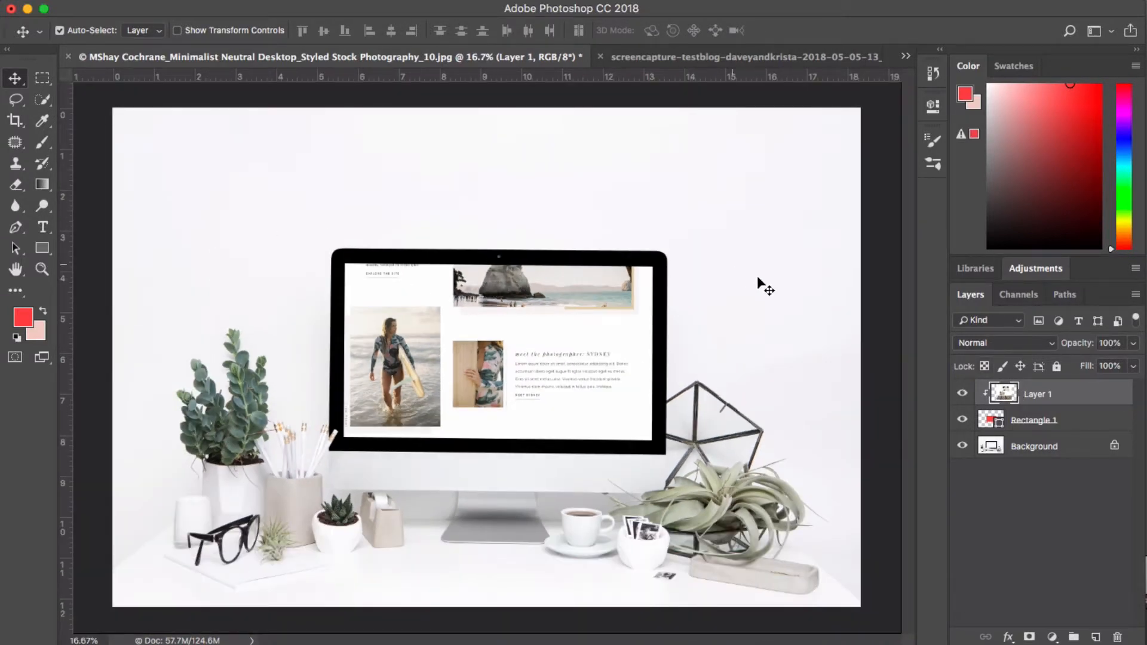
{"action": "mouse_move", "coordinate": [688, 335]}
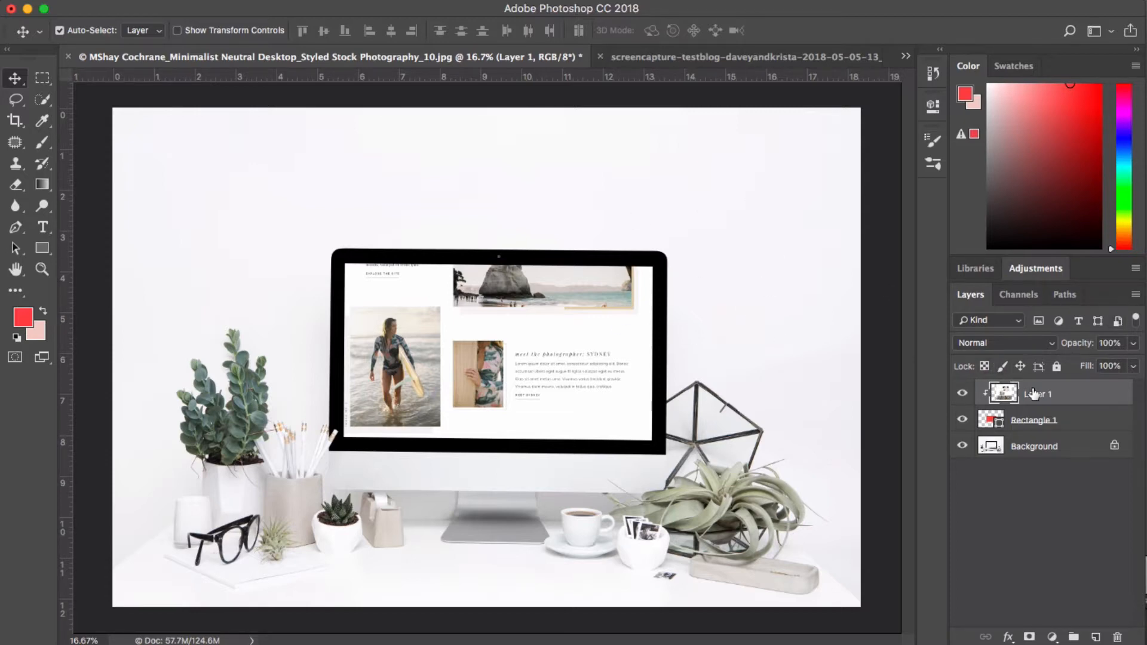
Step: Scale Layer 1 down to about 76% and nudge it so the homepage header fits the screen
{"action": "key", "text": "cmd+t"}
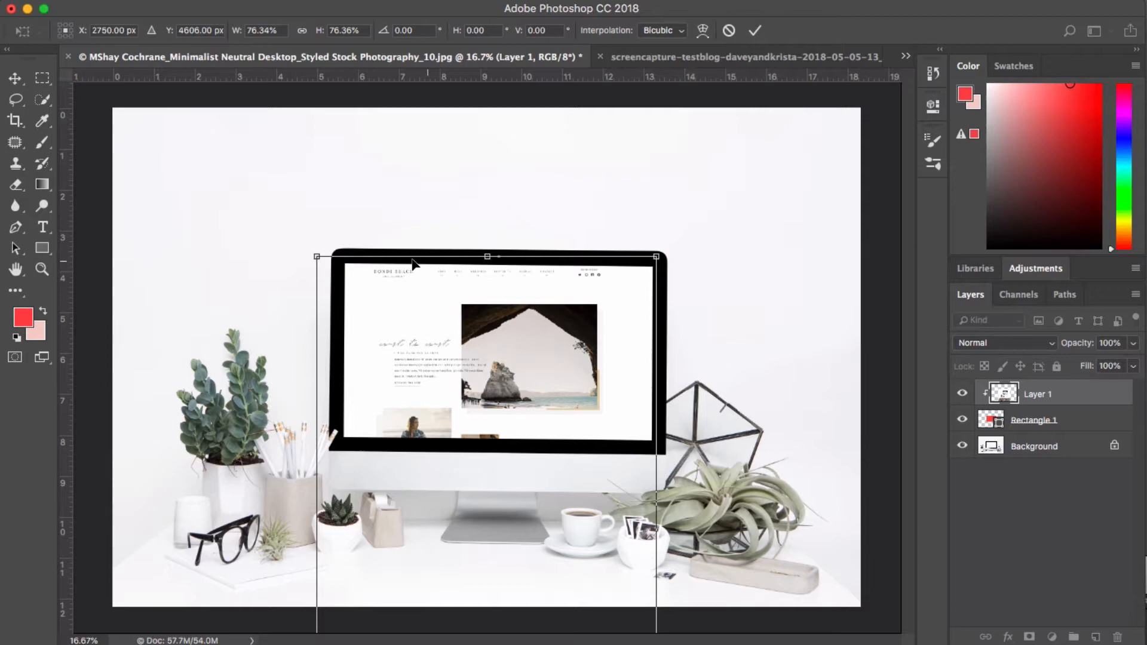
{"action": "mouse_move", "coordinate": [356, 265]}
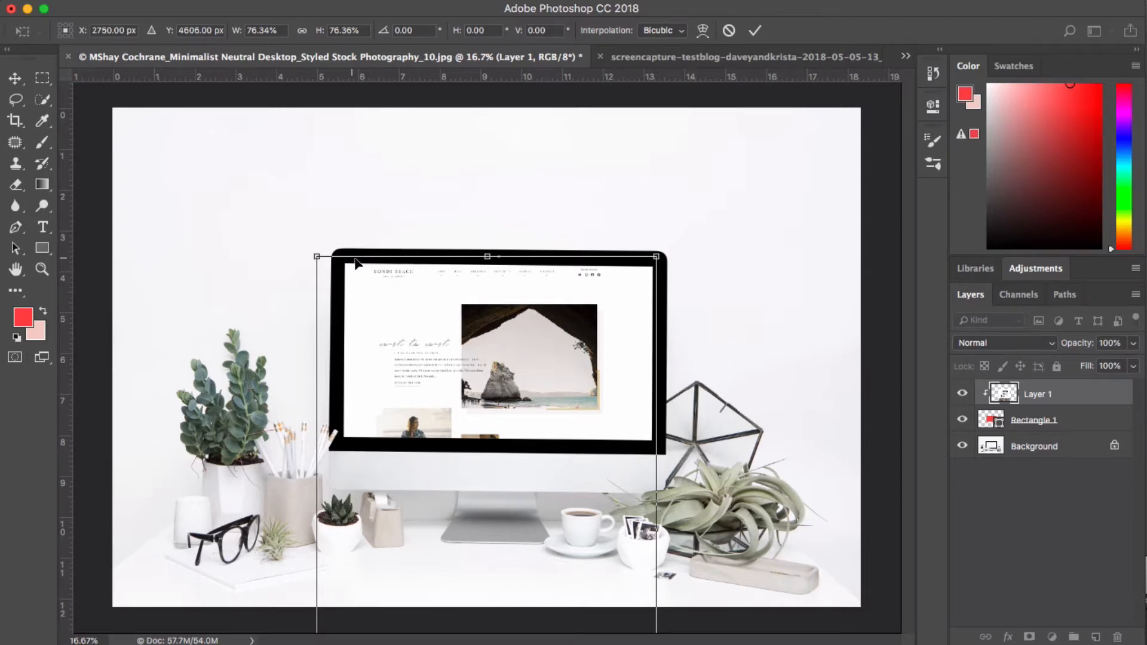
{"action": "mouse_move", "coordinate": [351, 273]}
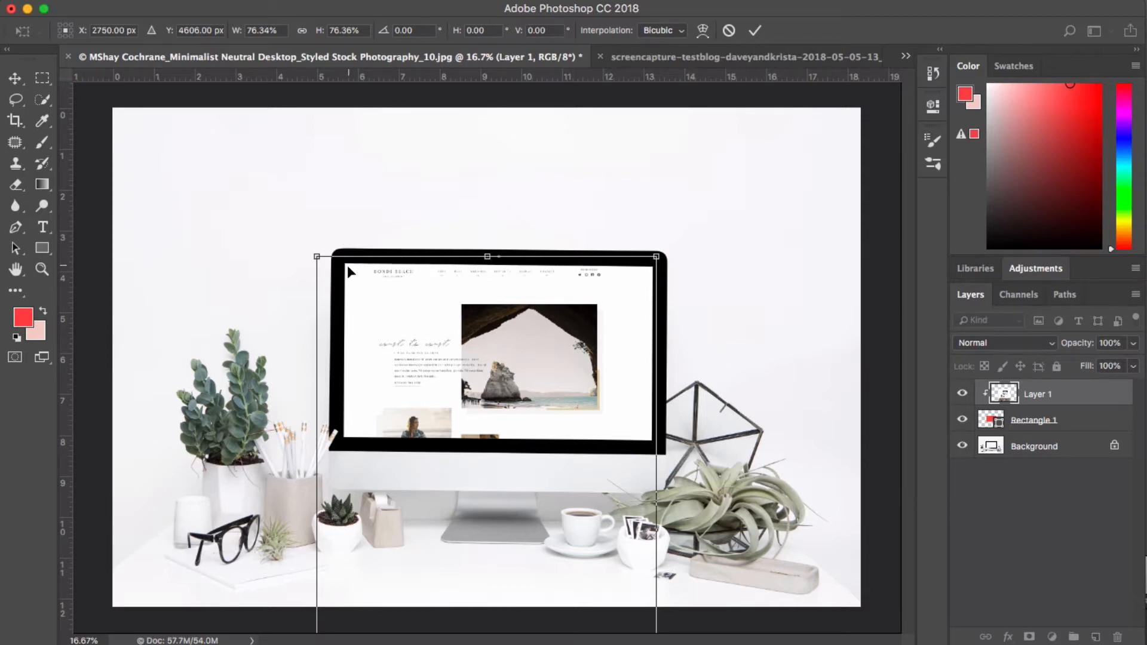
{"action": "mouse_move", "coordinate": [558, 276]}
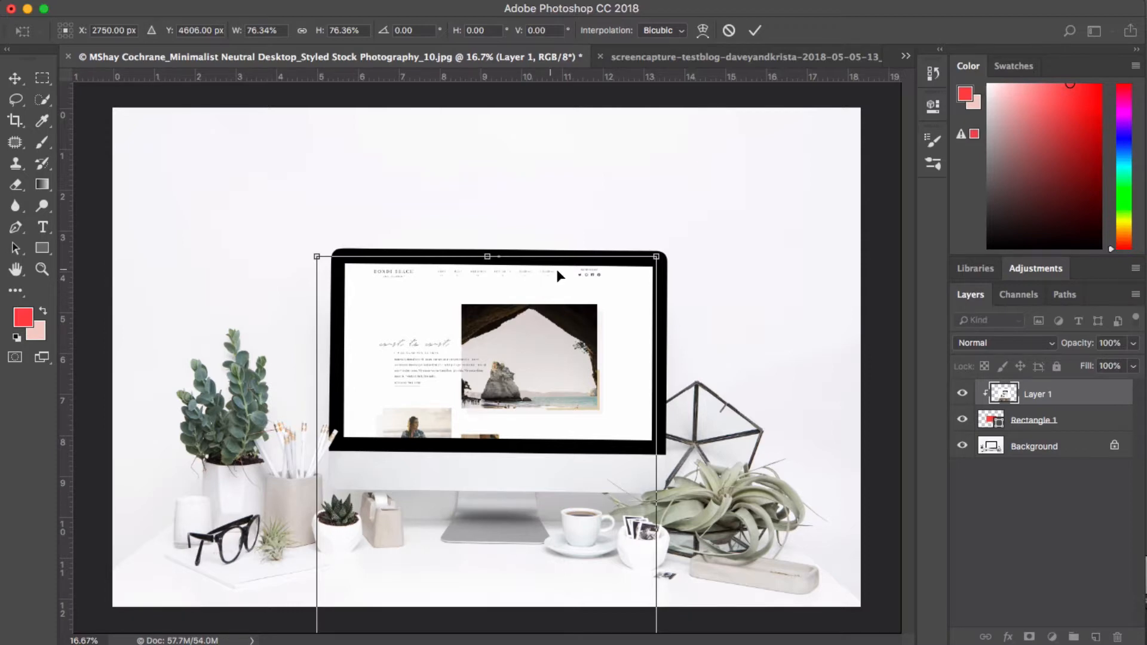
{"action": "mouse_move", "coordinate": [667, 251]}
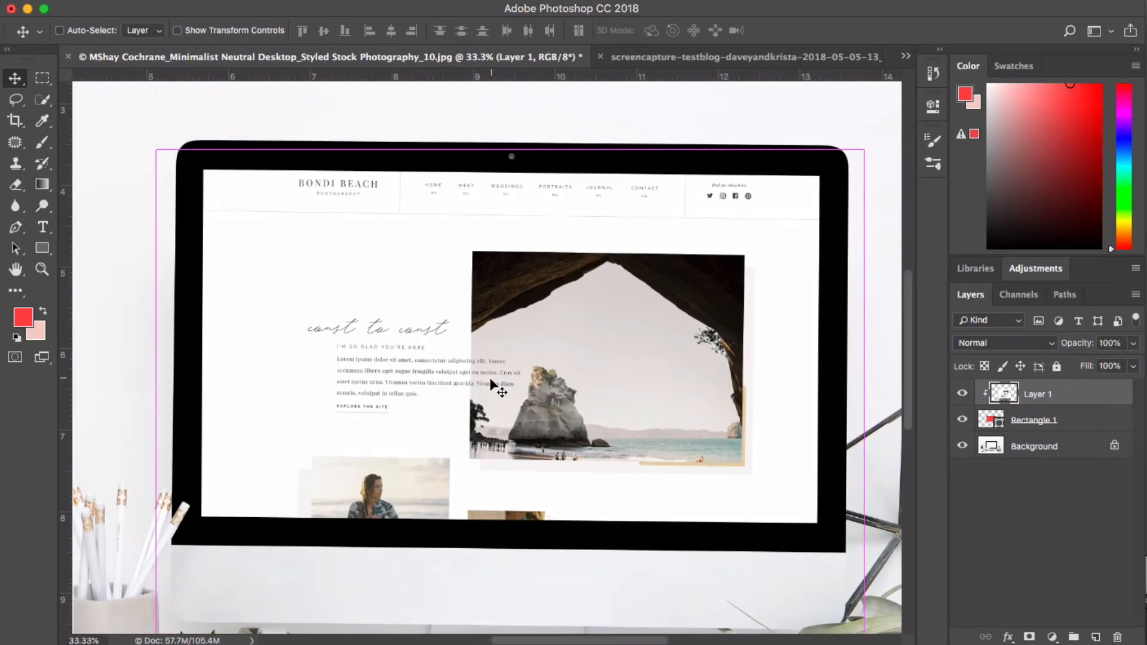
{"action": "left_click", "coordinate": [59, 30]}
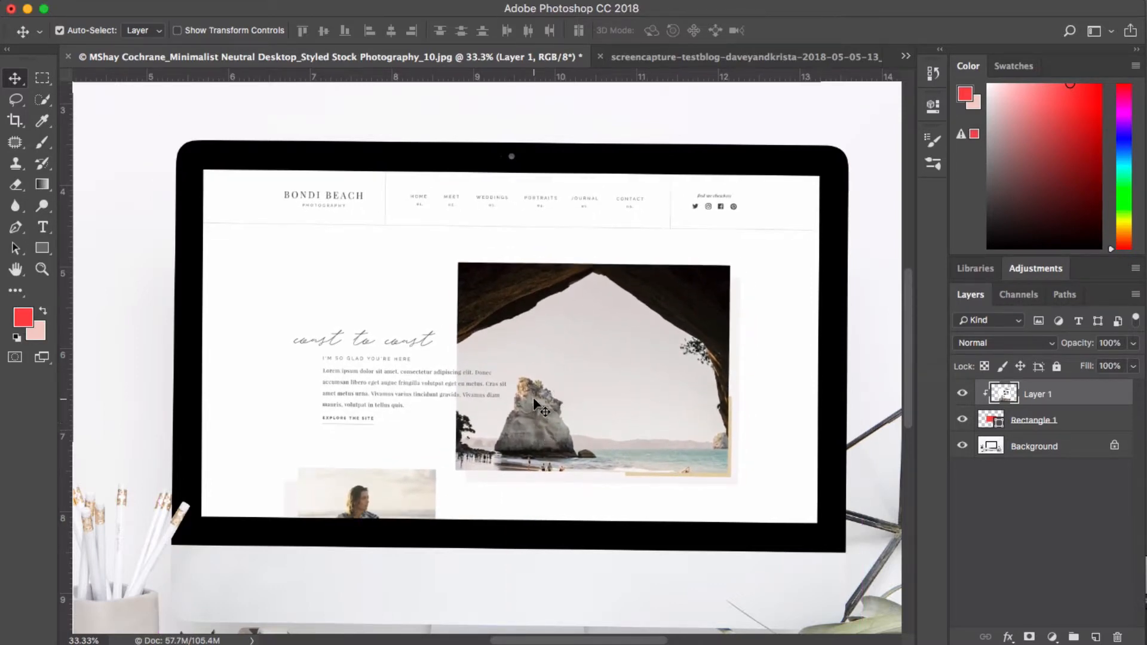
Step: Change Rectangle 1's fill from red to a darker colour in the Color Picker
{"action": "left_click", "coordinate": [1034, 420]}
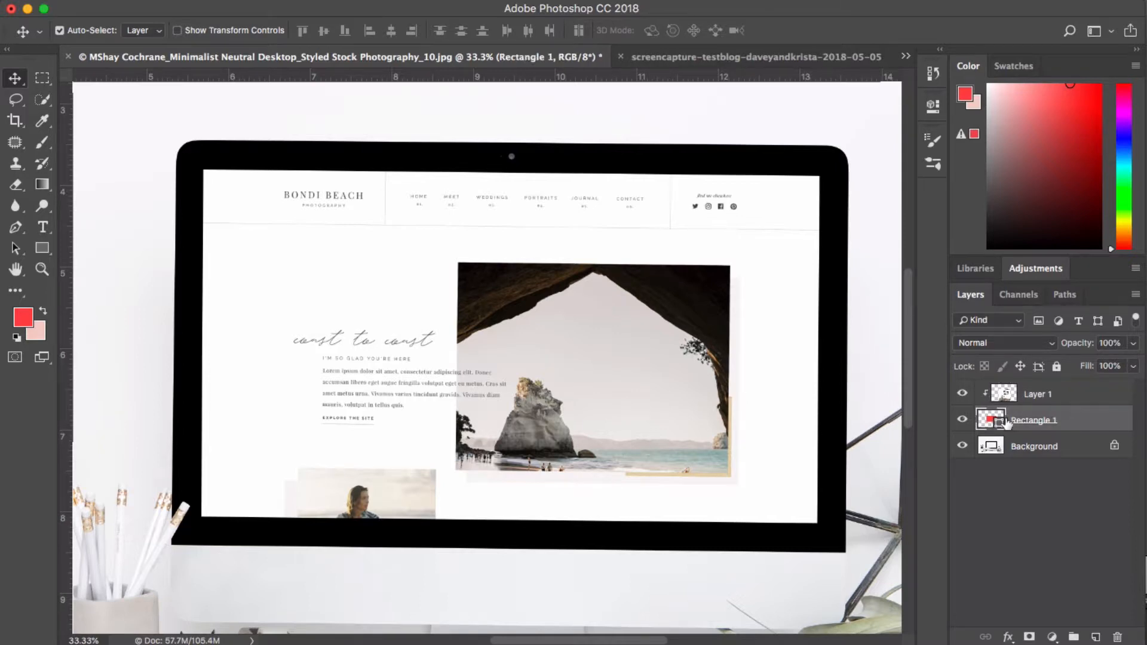
{"action": "double_click", "coordinate": [991, 420]}
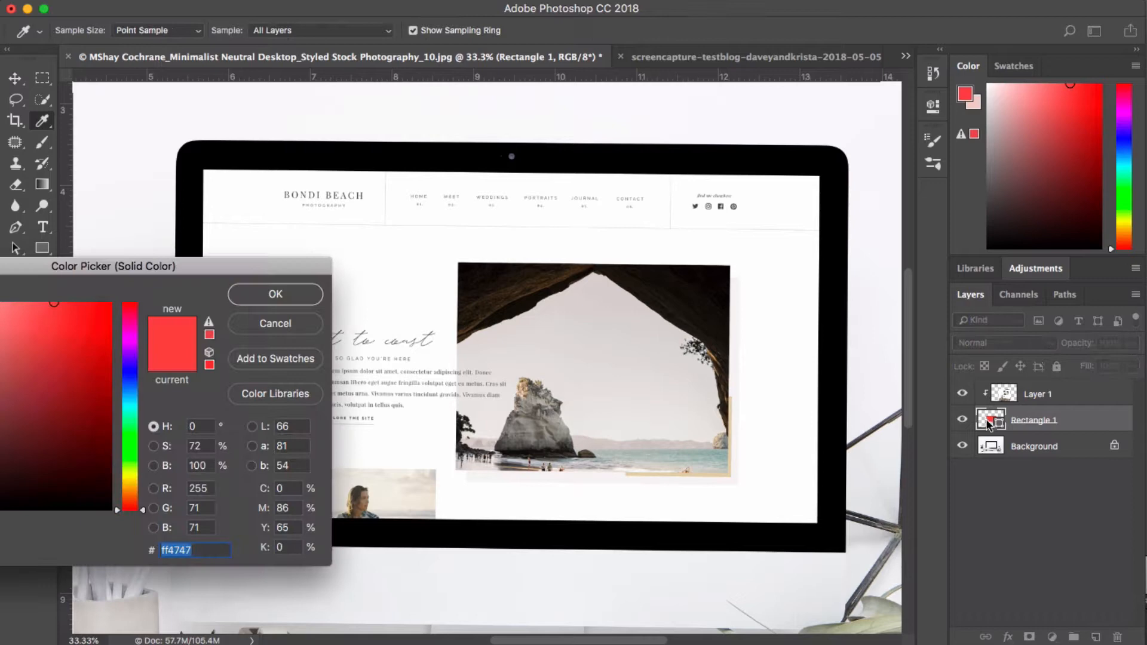
{"action": "mouse_move", "coordinate": [66, 255]}
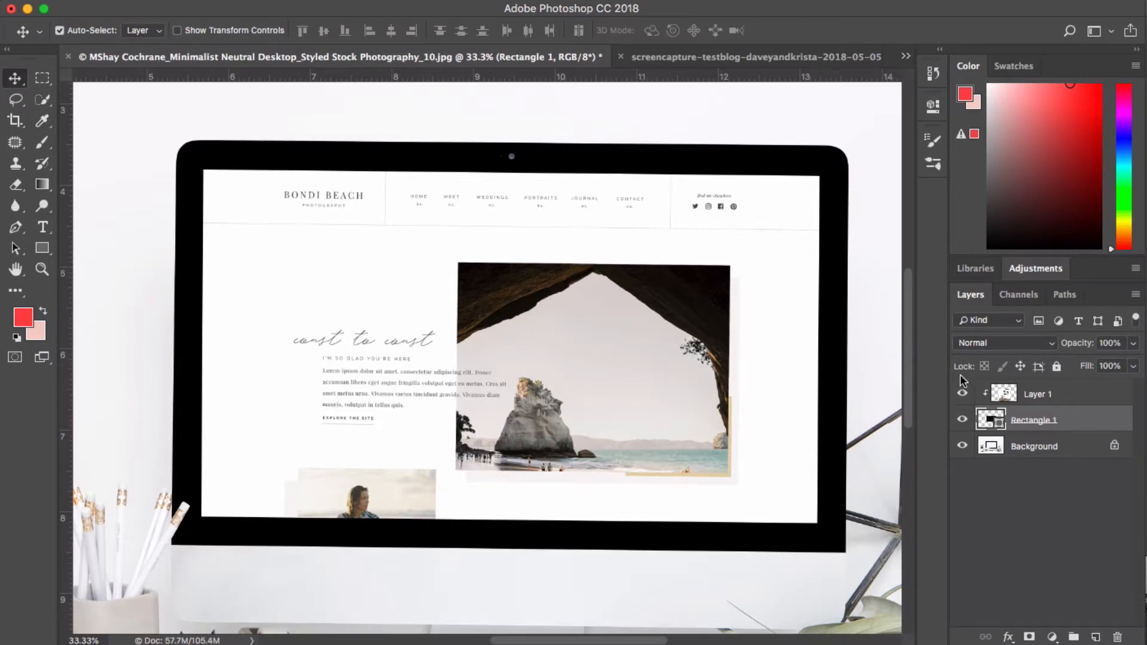
Step: Confirm Layer 1's opacity stays at 100%
{"action": "left_click", "coordinate": [1036, 393]}
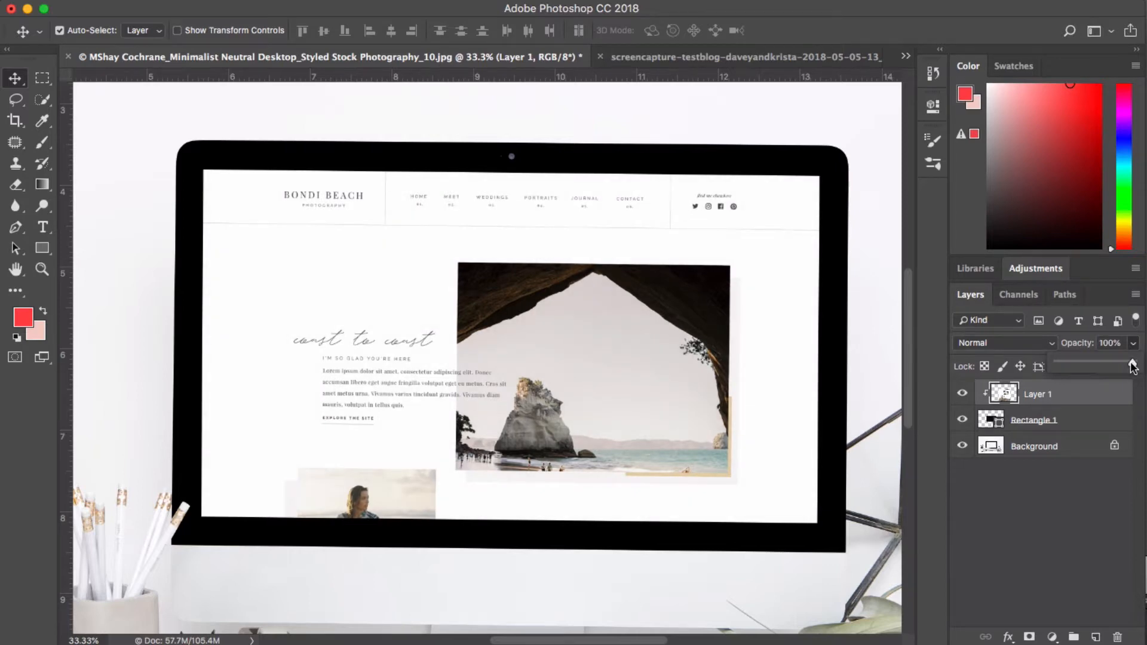
{"action": "left_click", "coordinate": [1132, 365]}
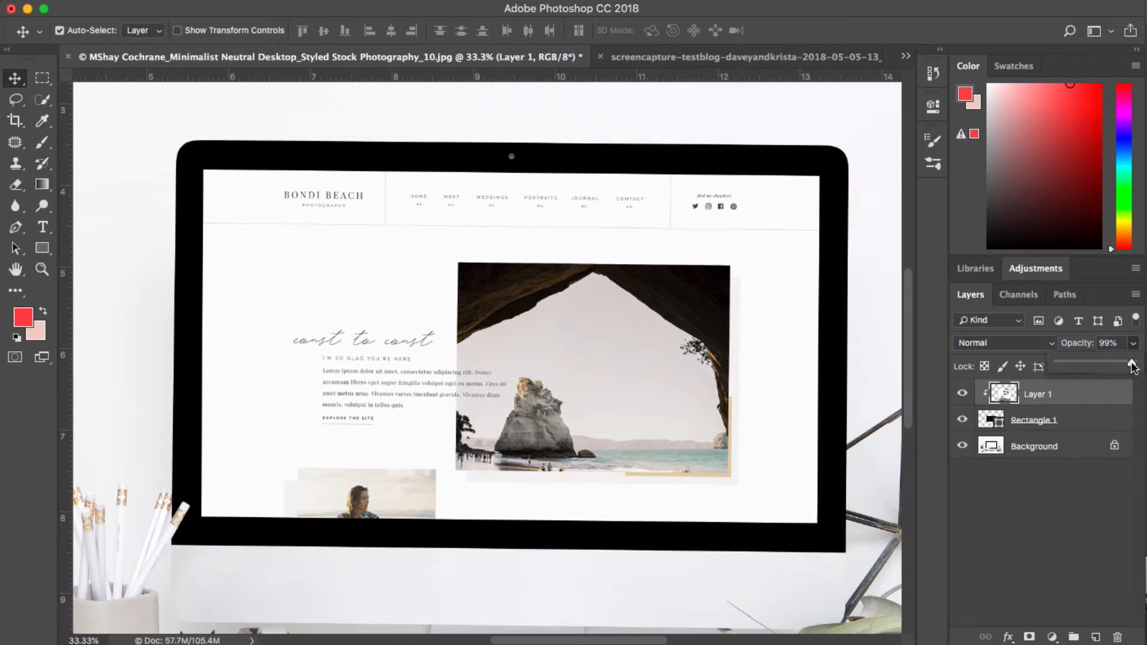
{"action": "left_click", "coordinate": [1033, 419]}
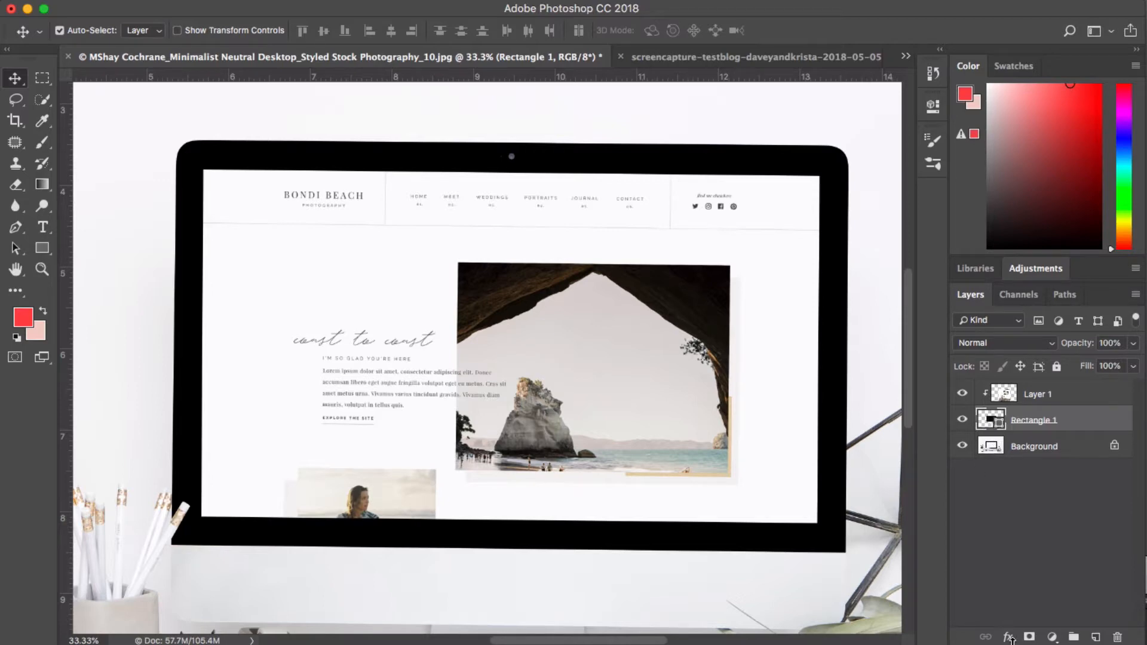
Step: Apply an Inner Shadow layer style to Layer 1 so the site looks recessed into the screen
{"action": "left_click", "coordinate": [1038, 393]}
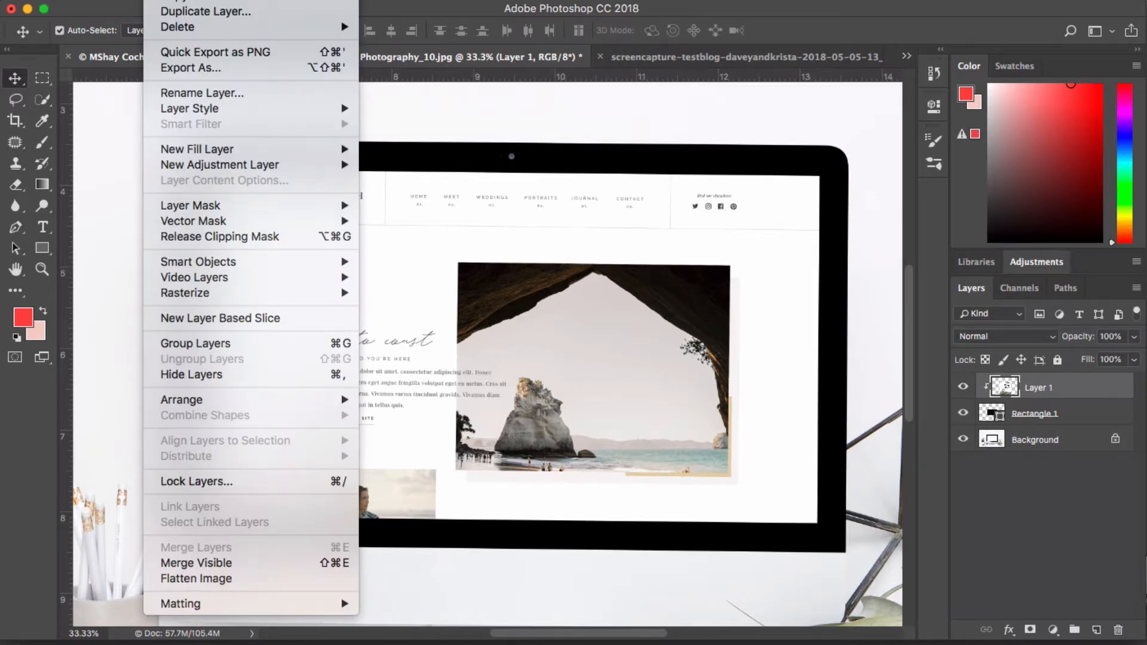
{"action": "mouse_move", "coordinate": [214, 184]}
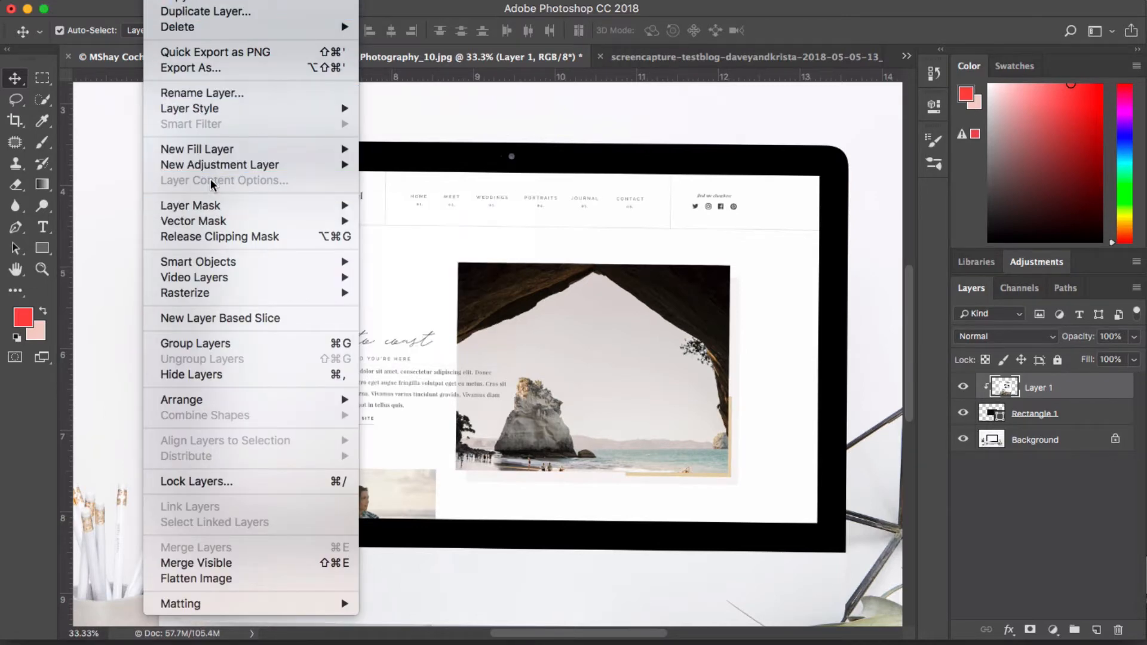
{"action": "mouse_move", "coordinate": [215, 380]}
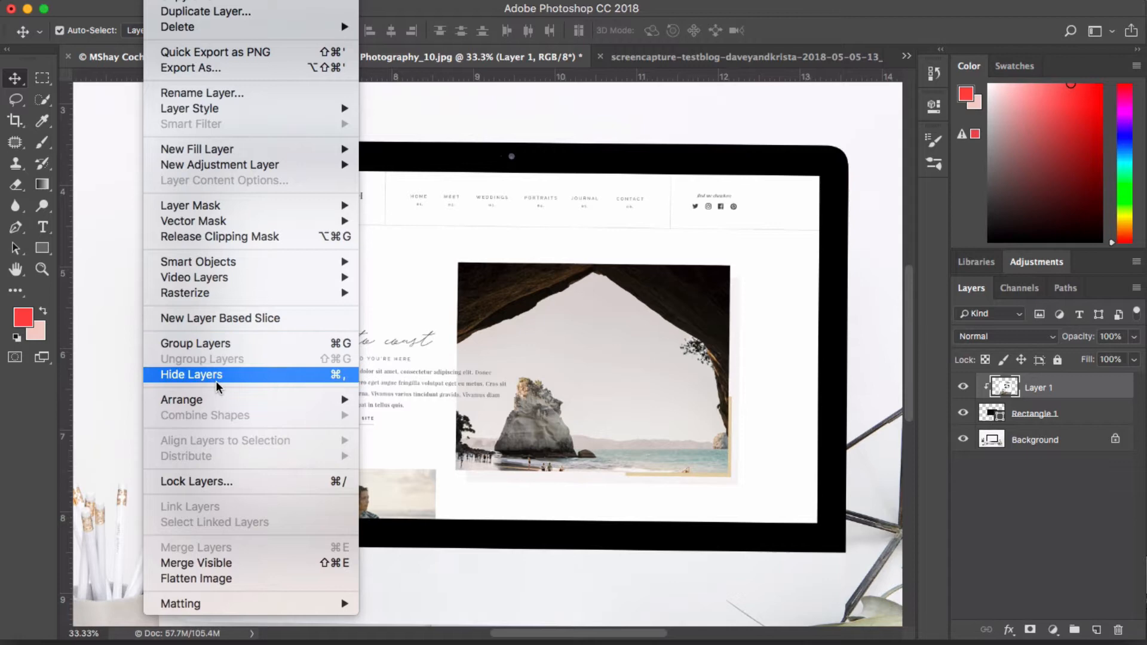
{"action": "mouse_move", "coordinate": [190, 206]}
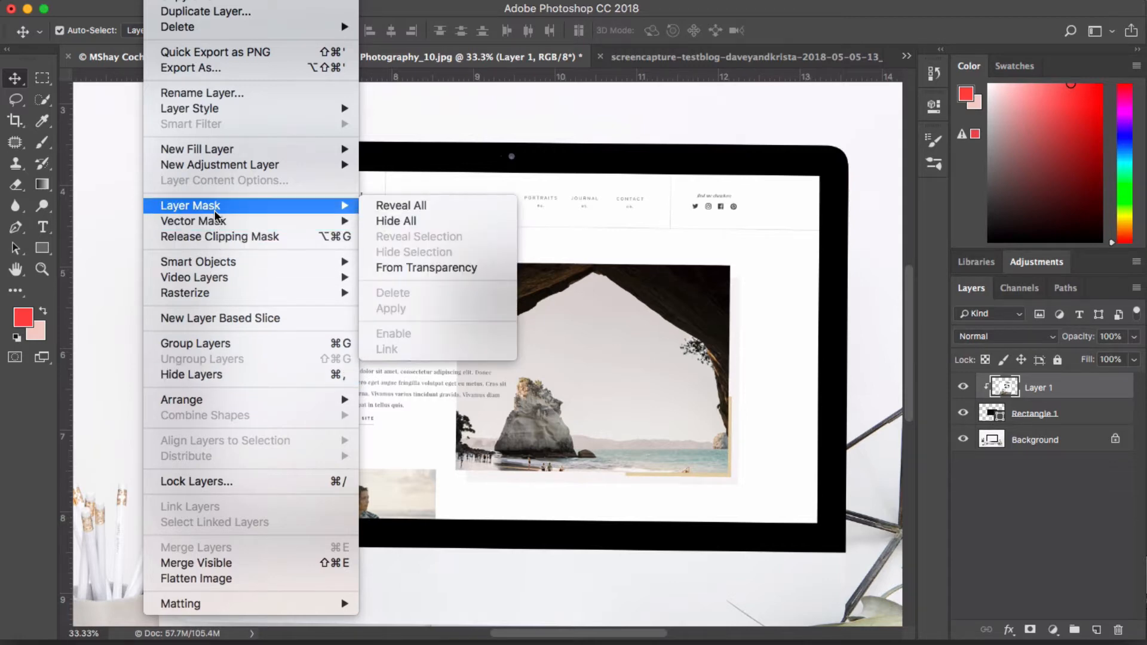
{"action": "mouse_move", "coordinate": [189, 109]}
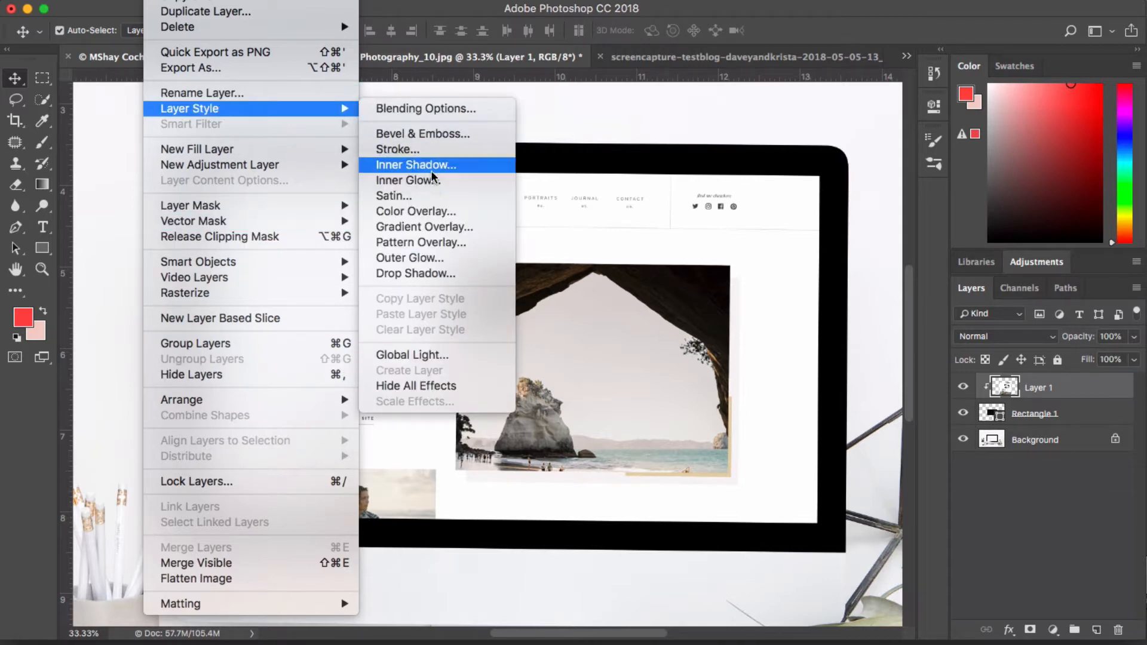
{"action": "left_click", "coordinate": [416, 165]}
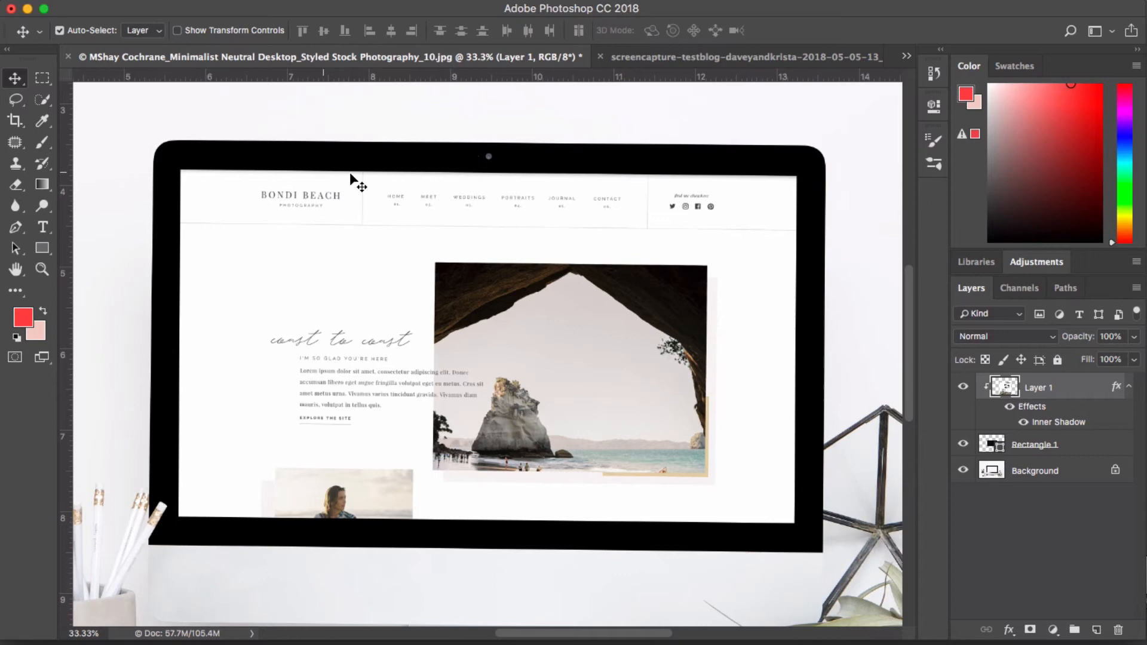
{"action": "mouse_move", "coordinate": [800, 495]}
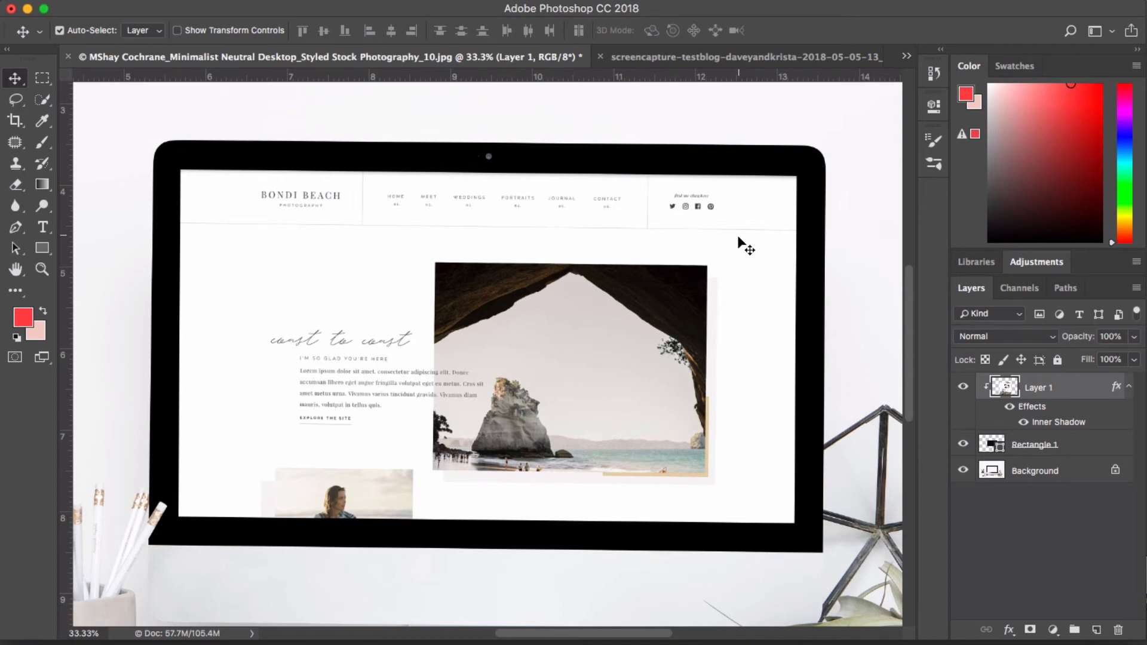
{"action": "left_click", "coordinate": [60, 30]}
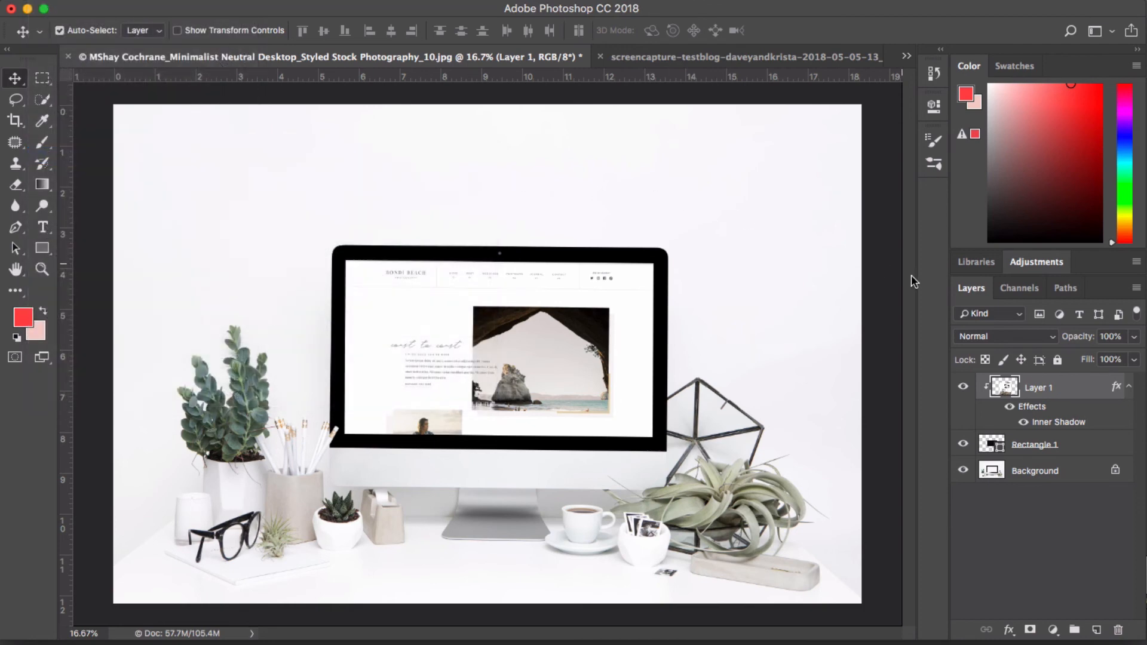
{"action": "mouse_move", "coordinate": [1028, 454]}
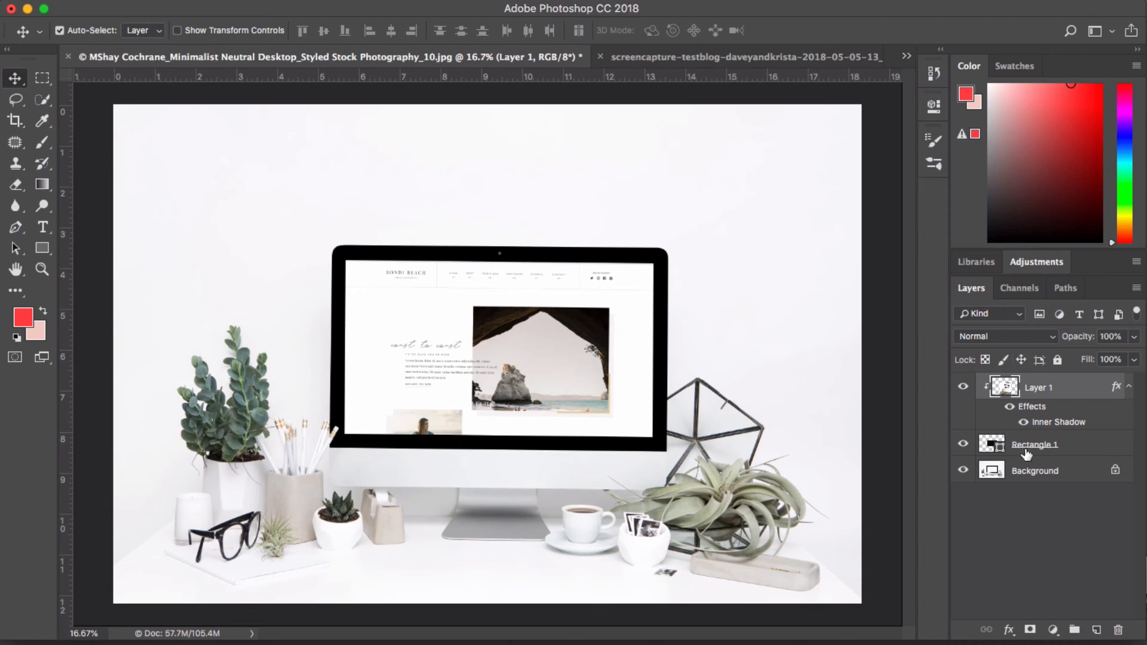
{"action": "mouse_move", "coordinate": [1028, 454]}
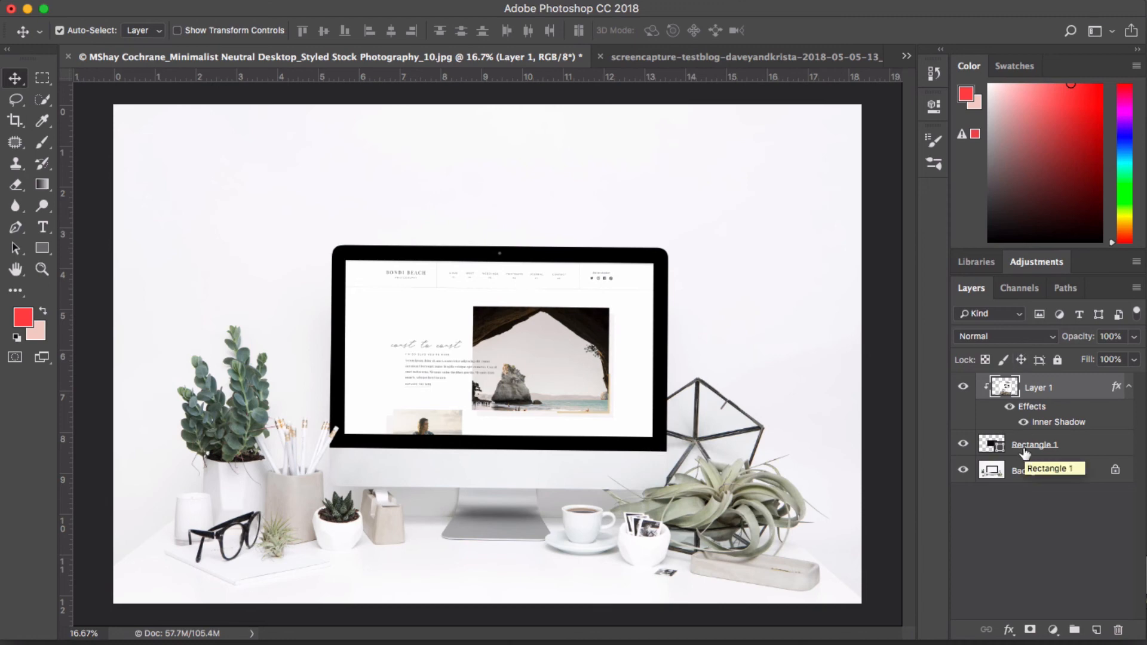